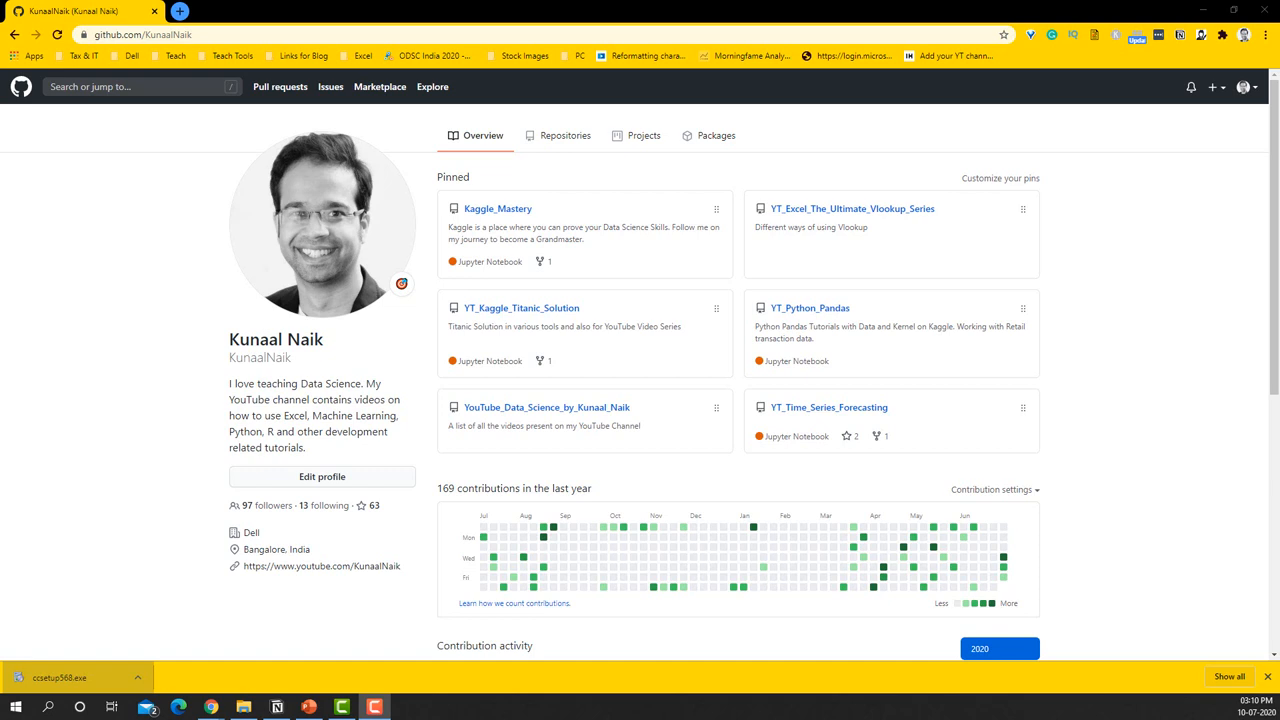
pyautogui.moveTo(548, 192)
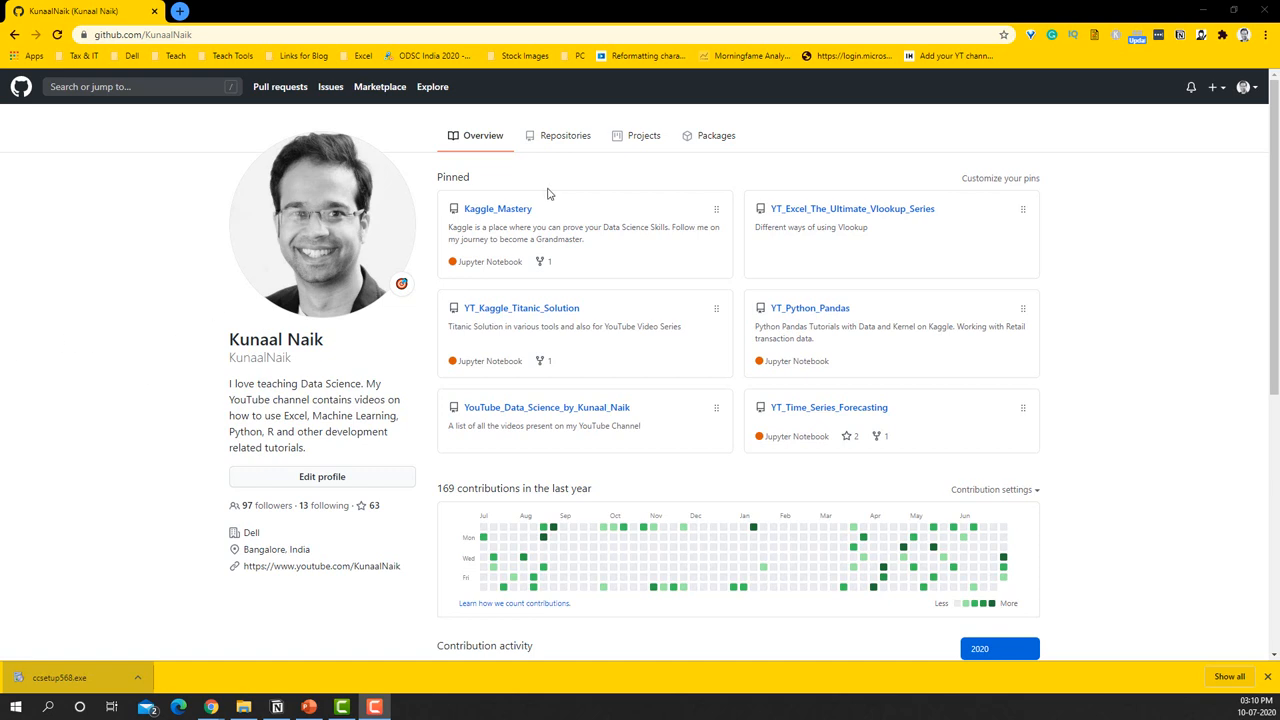
# - Go to the KunaalNaik profile and show its Repositories list
pyautogui.click(1248, 86)
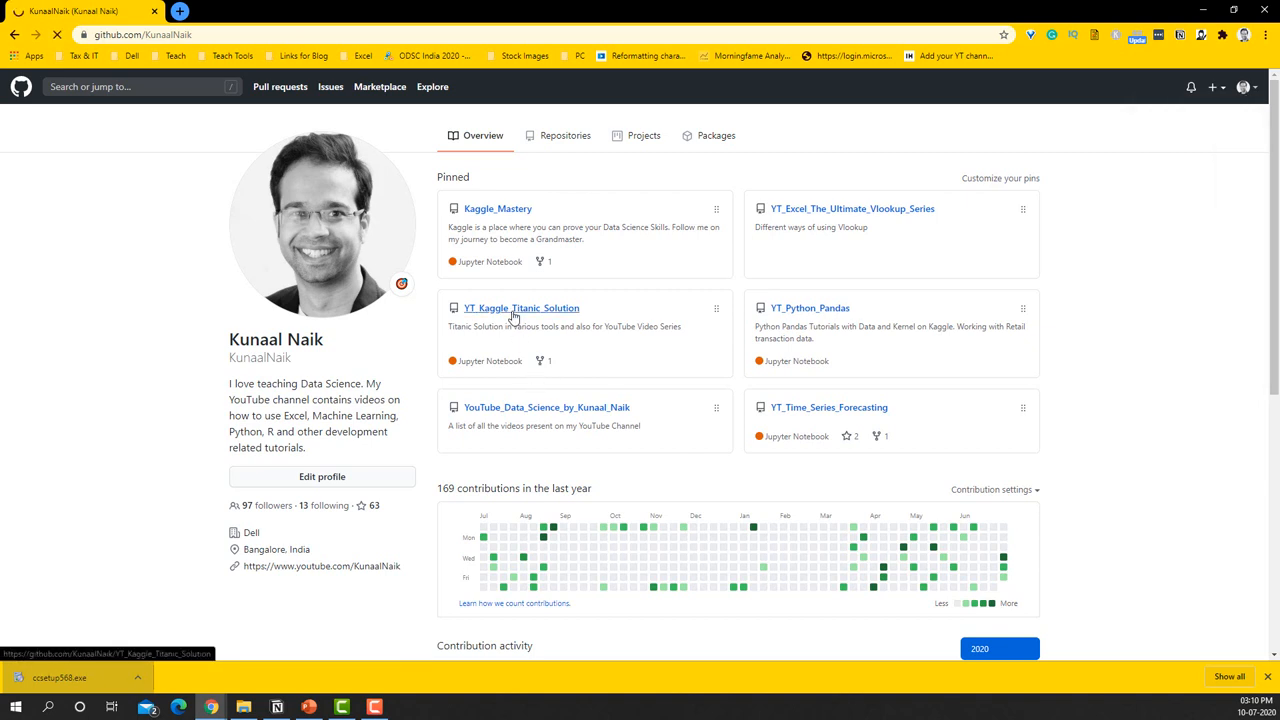
pyautogui.click(564, 136)
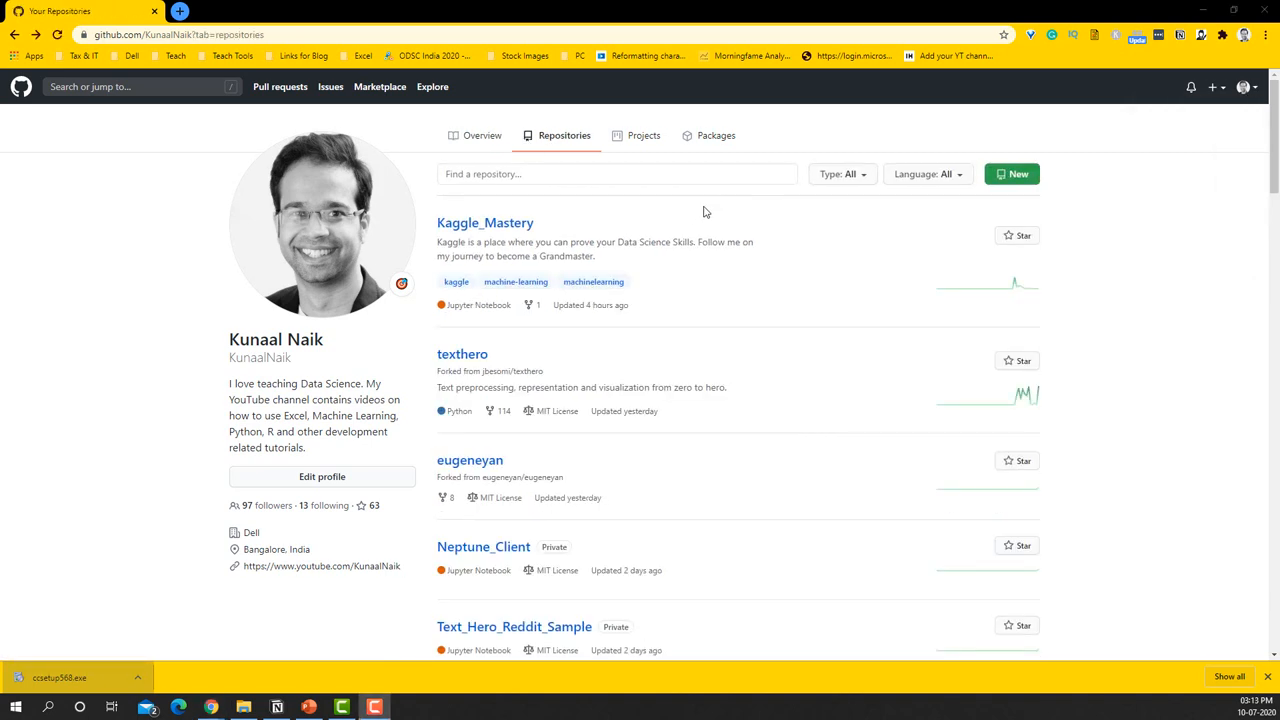
pyautogui.moveTo(1012, 180)
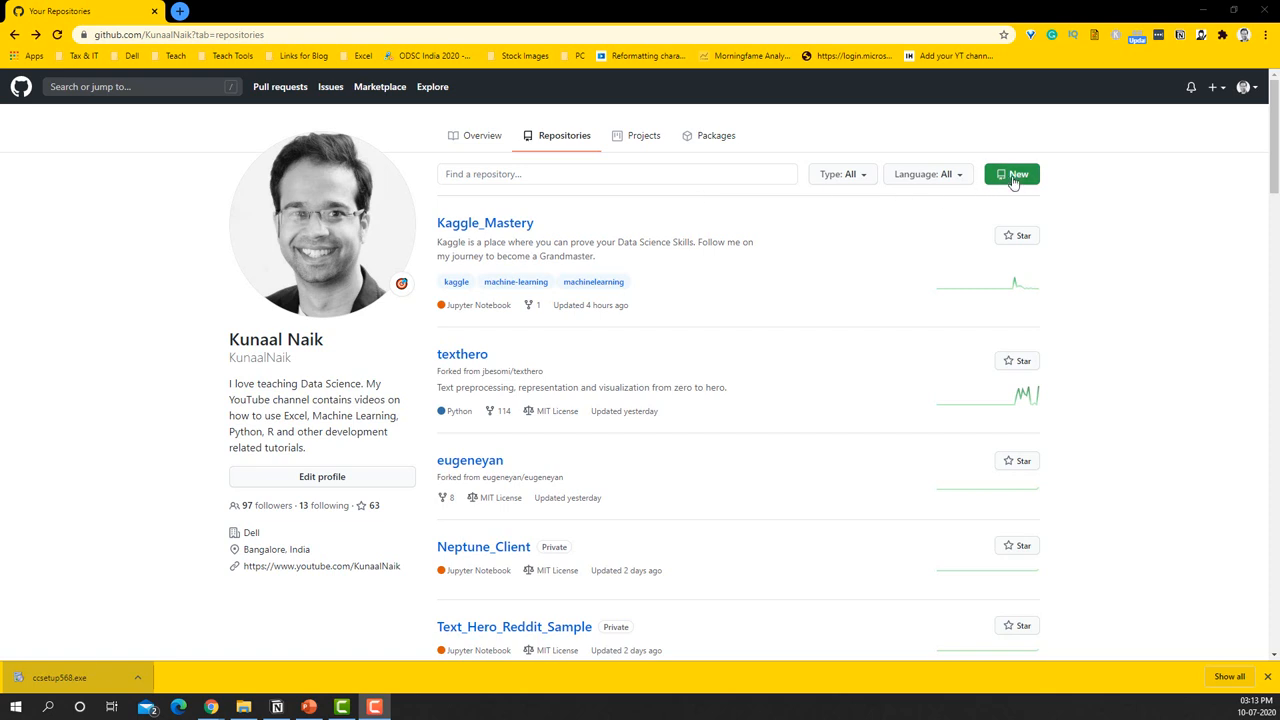
# - Begin a new repository and name it KunaalNaik, the special profile README repository
pyautogui.click(1012, 174)
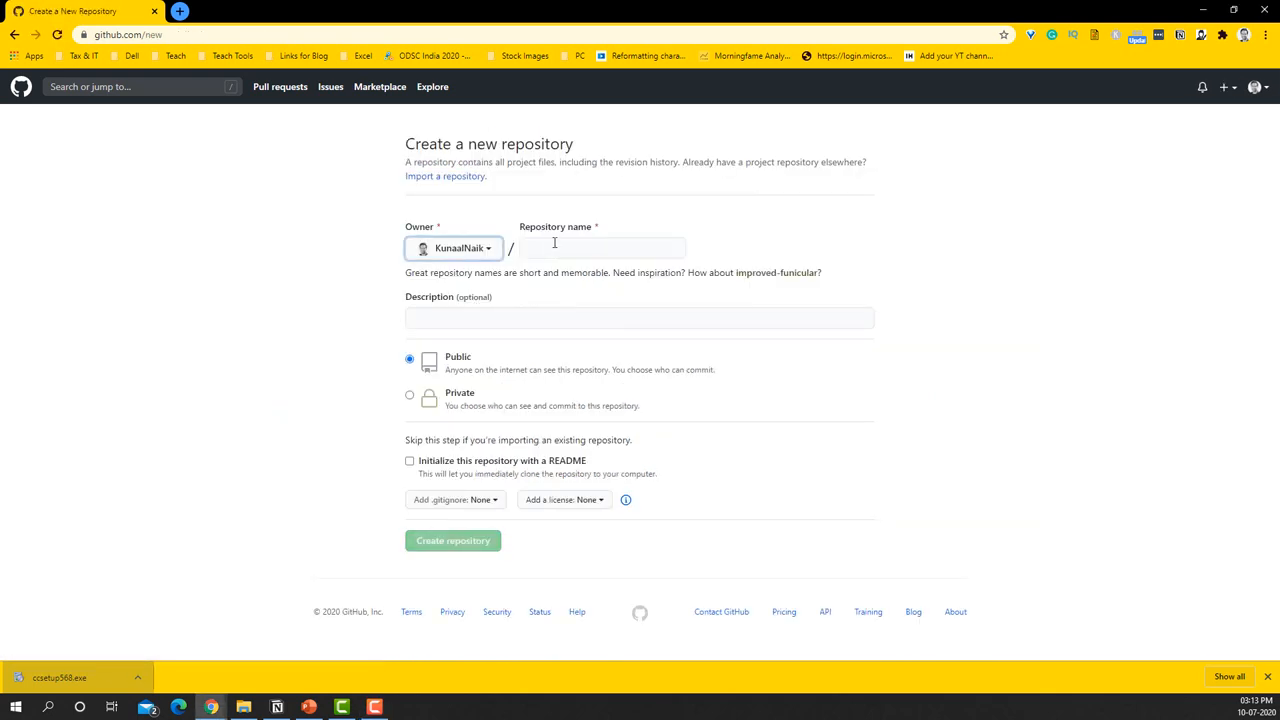
pyautogui.click(602, 248)
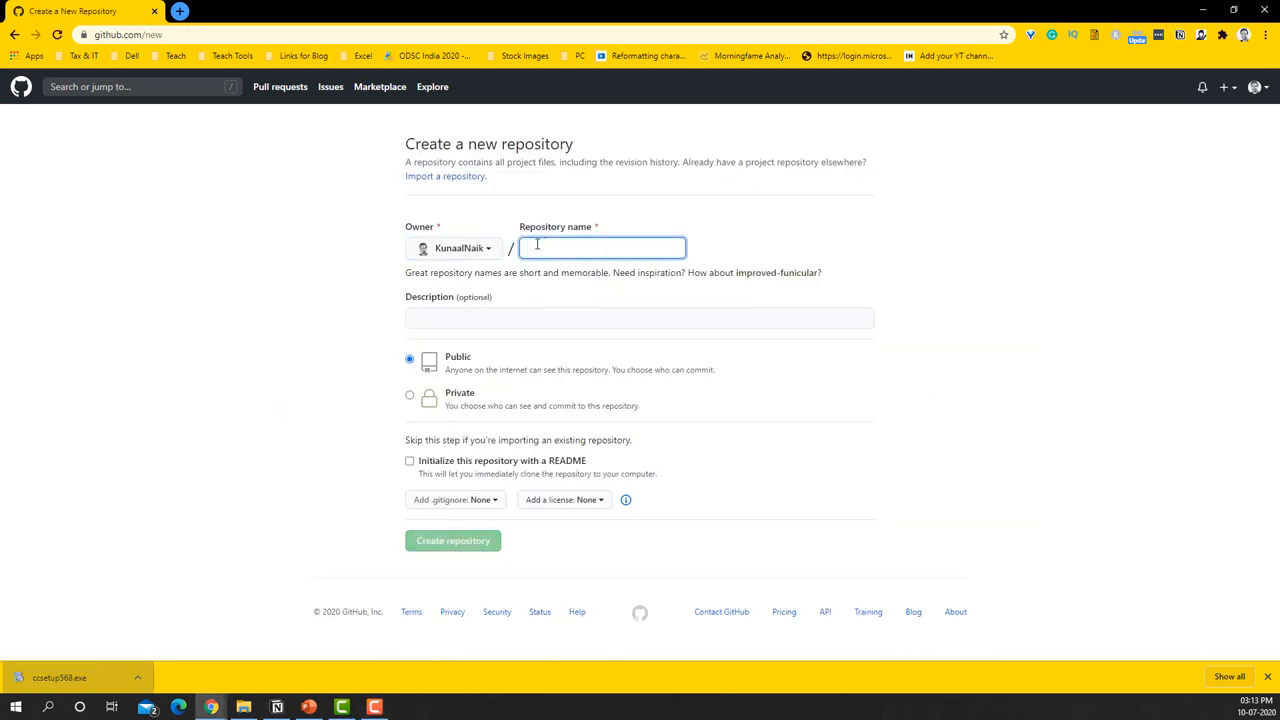
pyautogui.write('K')
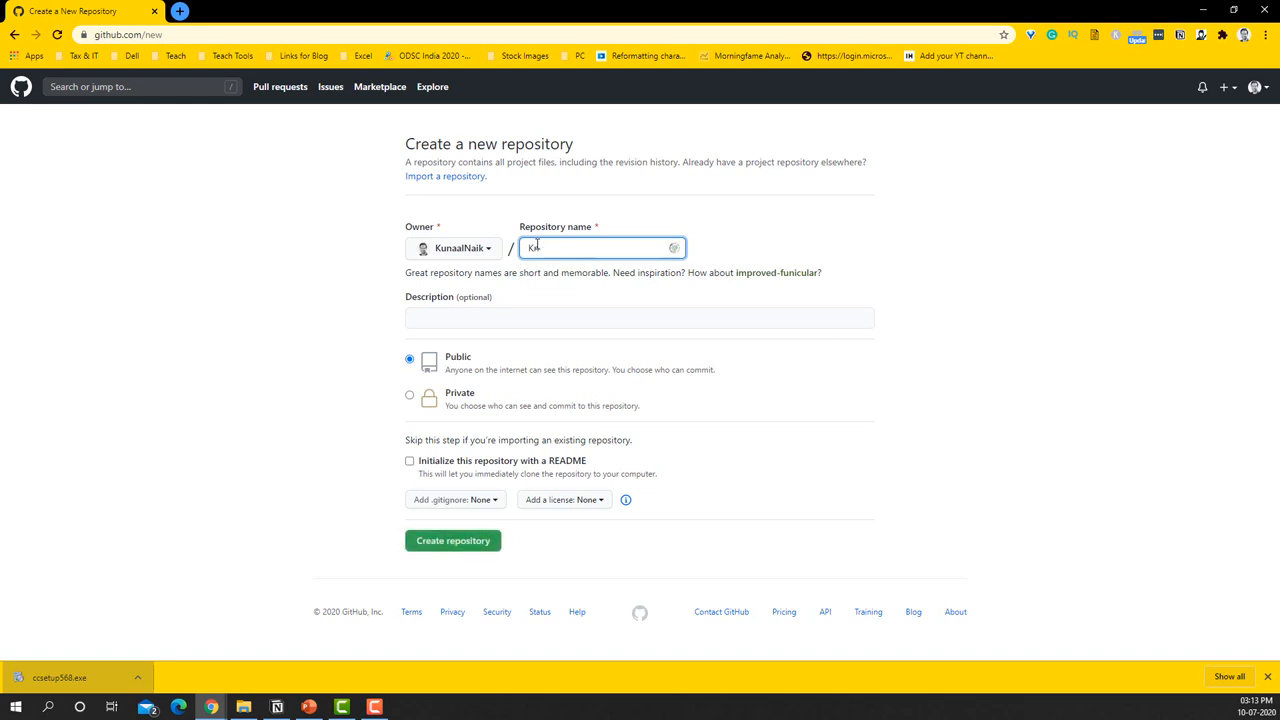
pyautogui.write('KunaalNaik')
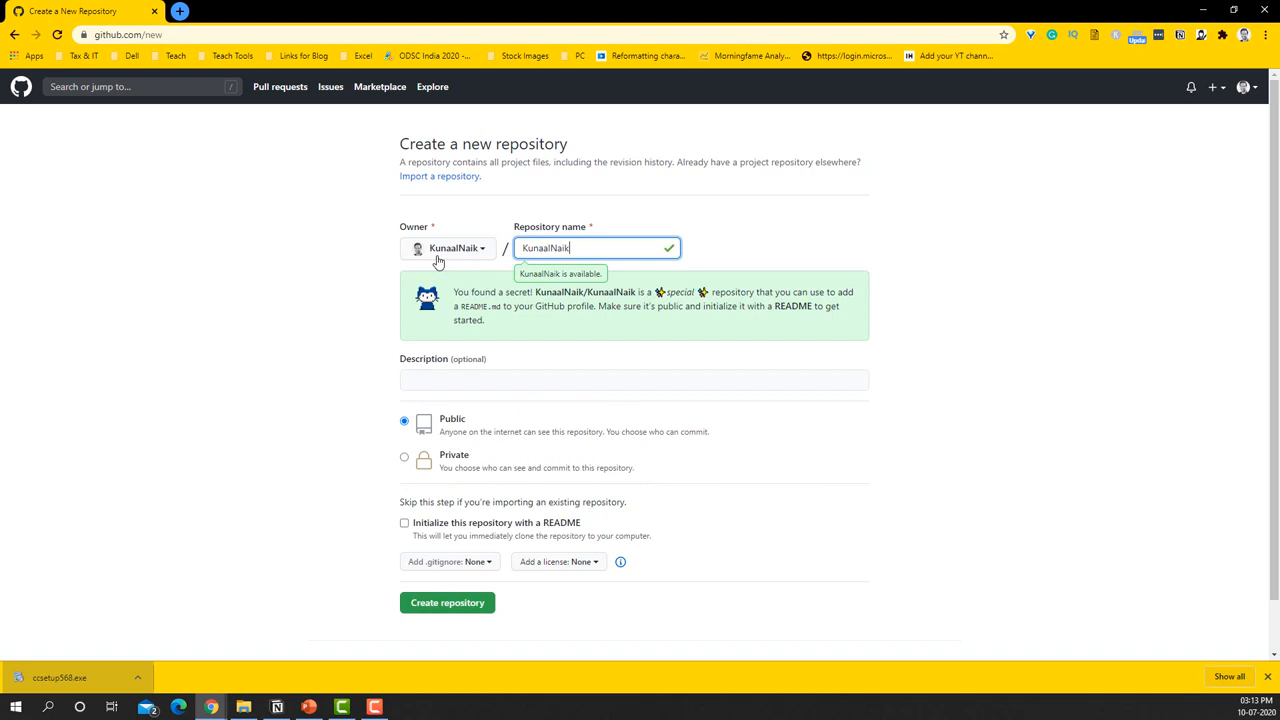
pyautogui.moveTo(304, 324)
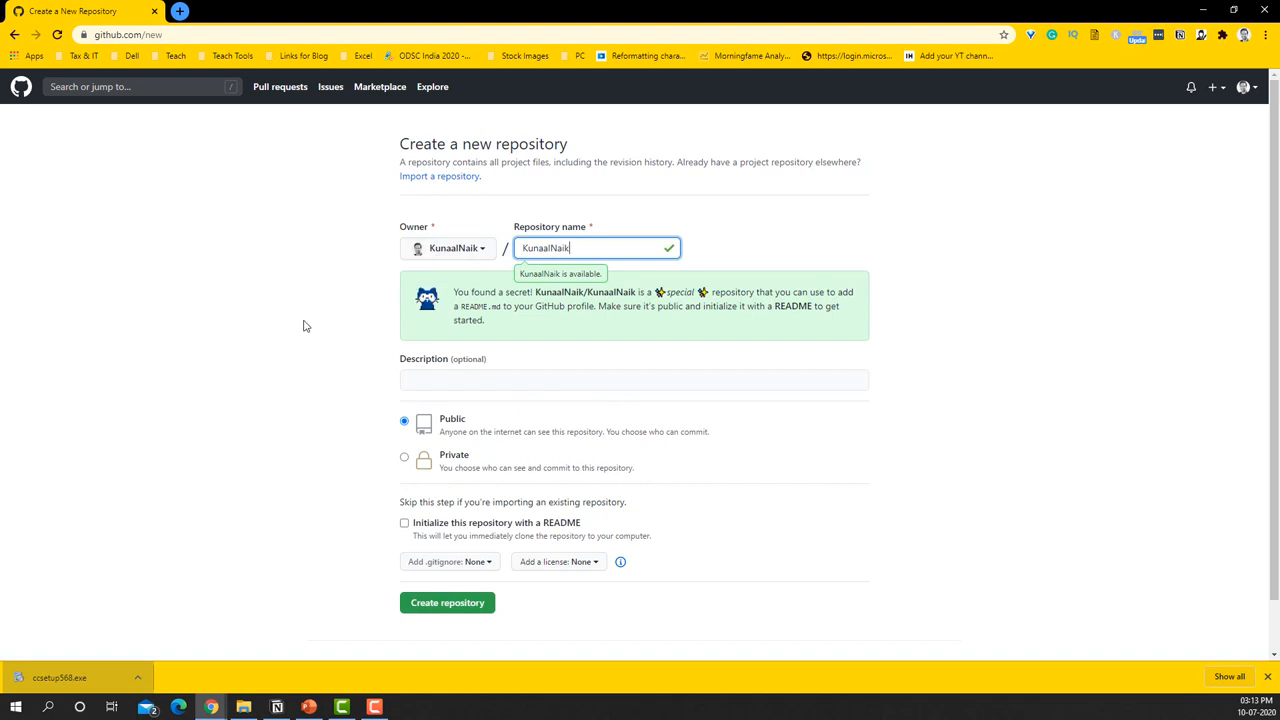
pyautogui.moveTo(496, 310)
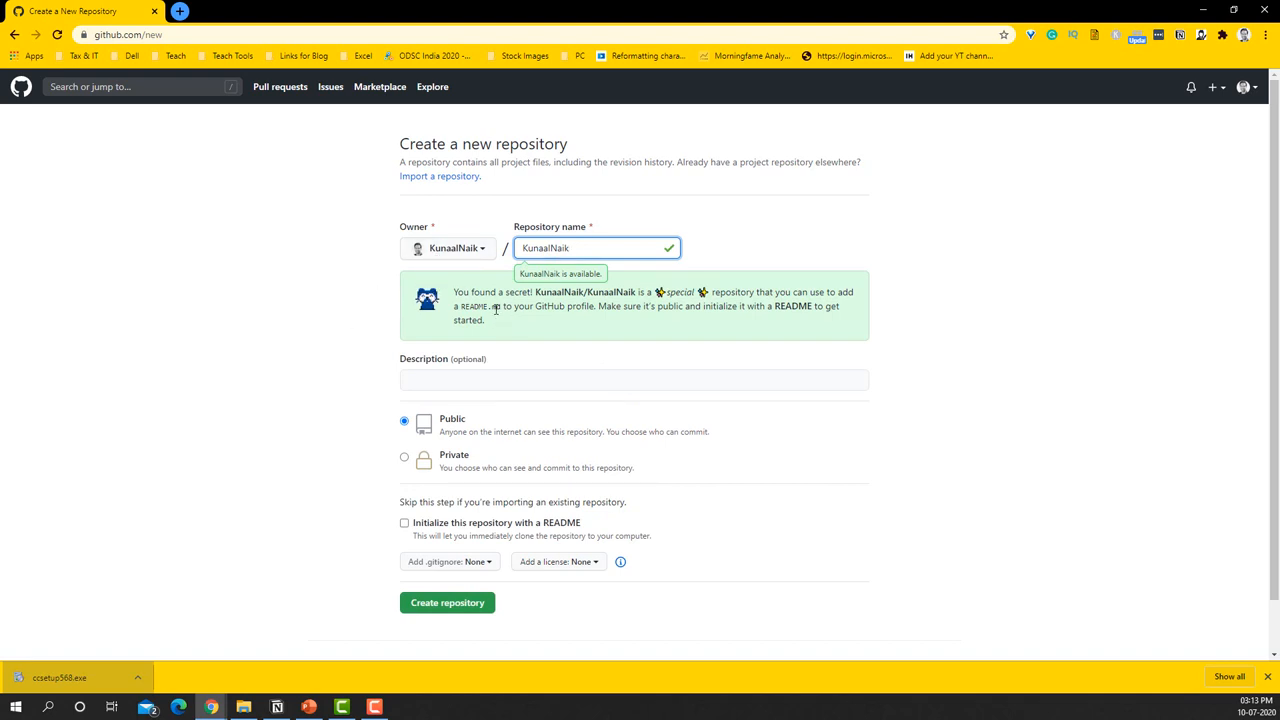
pyautogui.moveTo(532, 296)
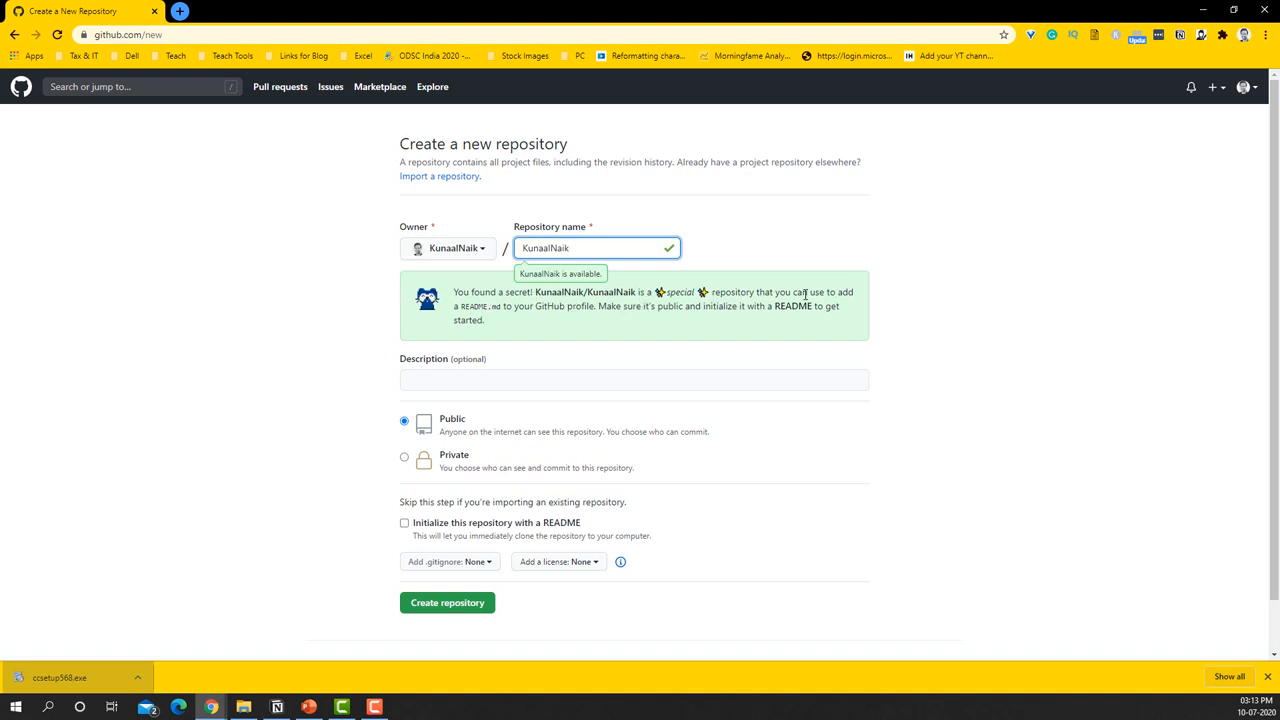
pyautogui.moveTo(504, 306)
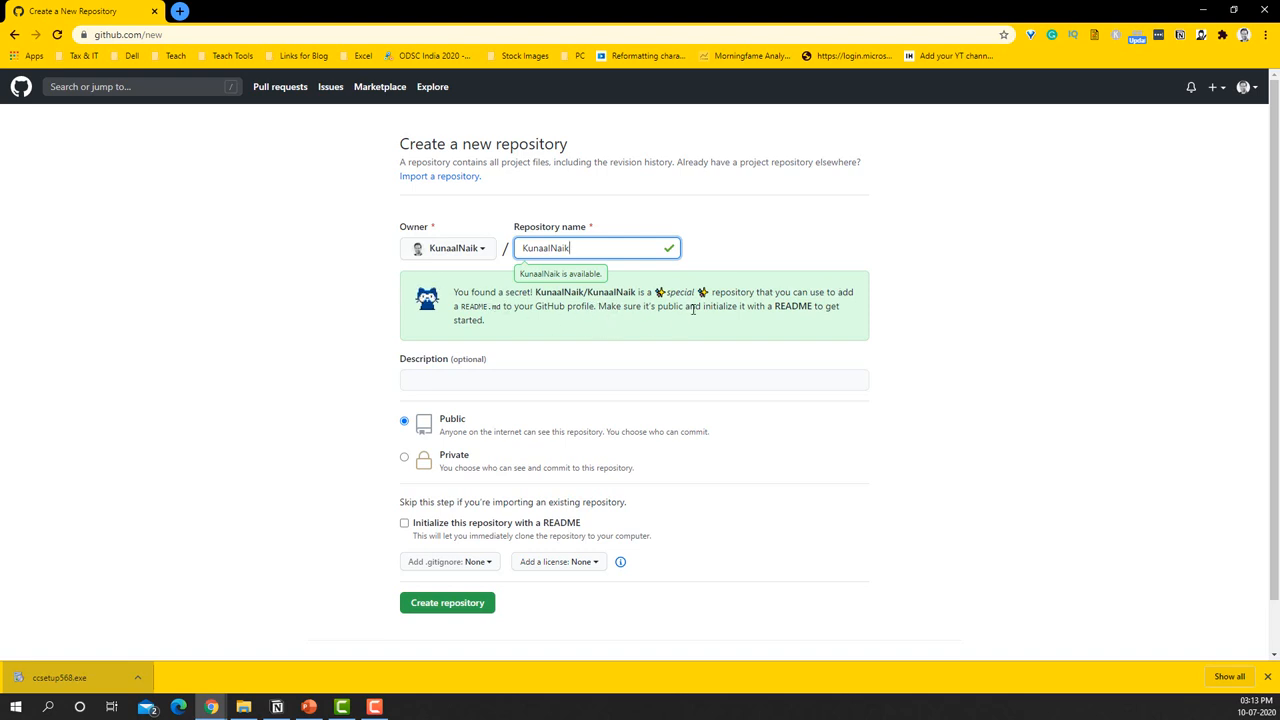
pyautogui.moveTo(824, 306)
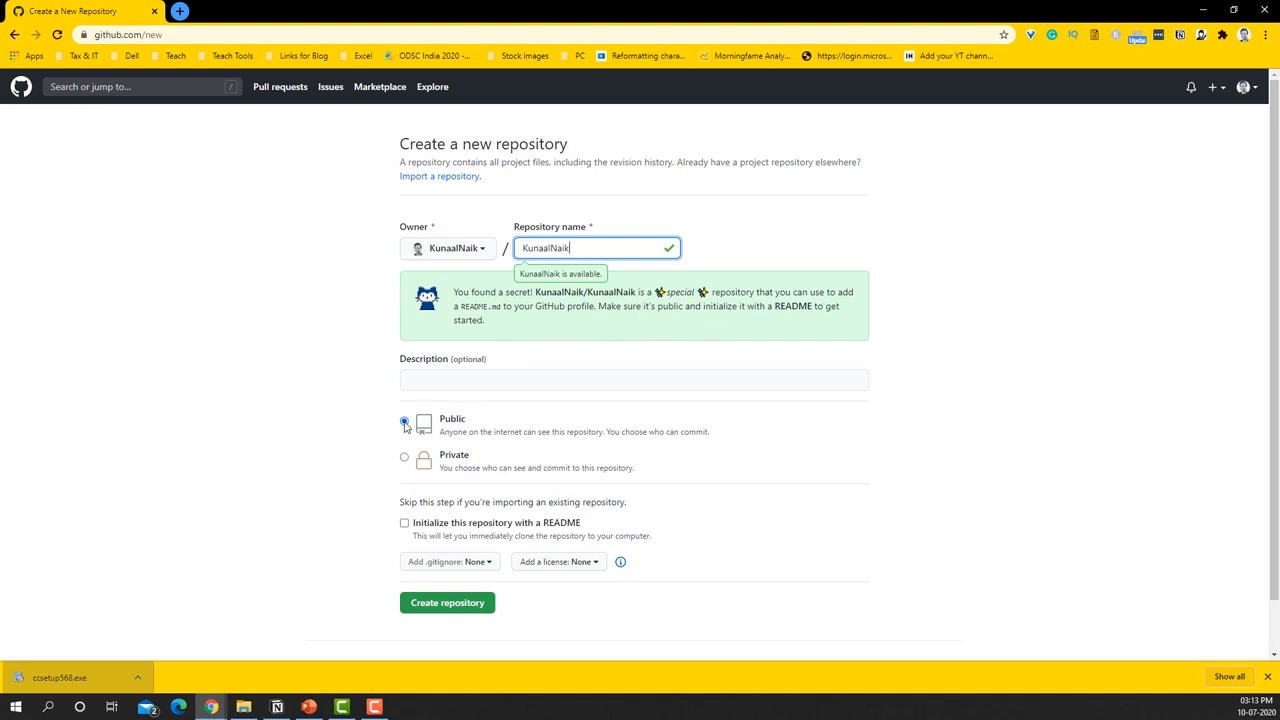
# - Initialize the repository with a README and an MIT License, then create it
pyautogui.click(404, 522)
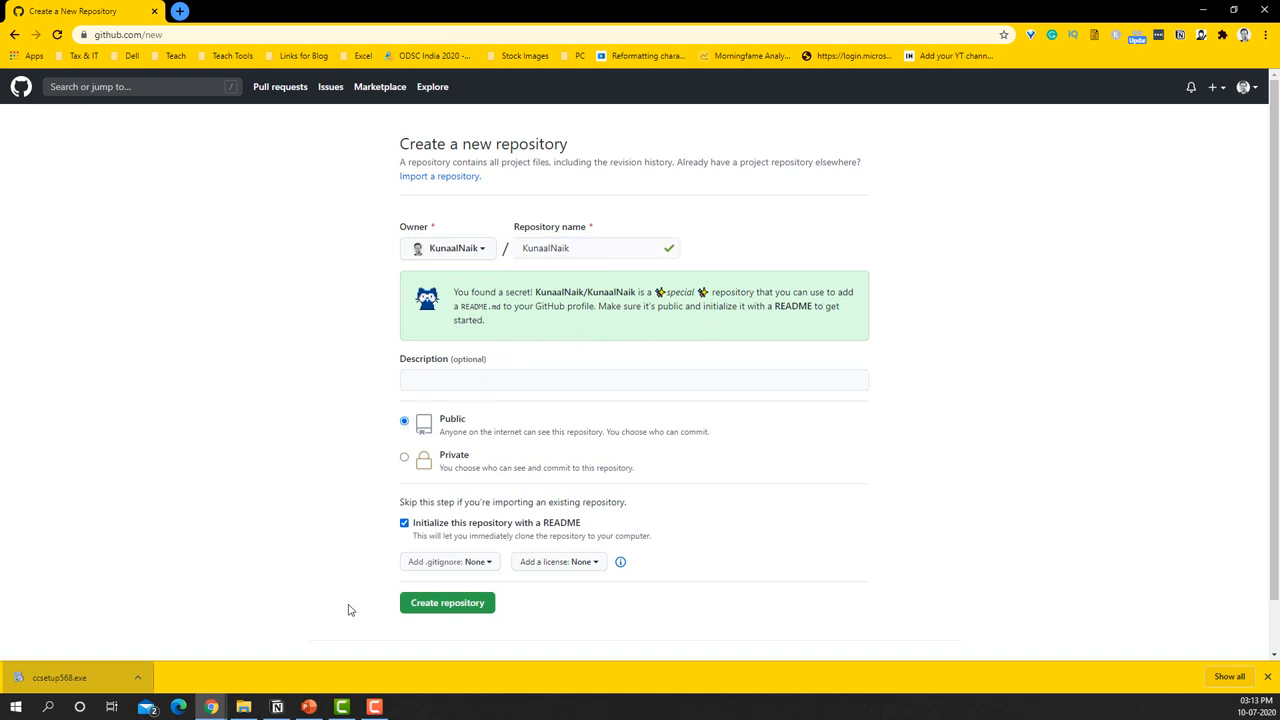
pyautogui.moveTo(562, 568)
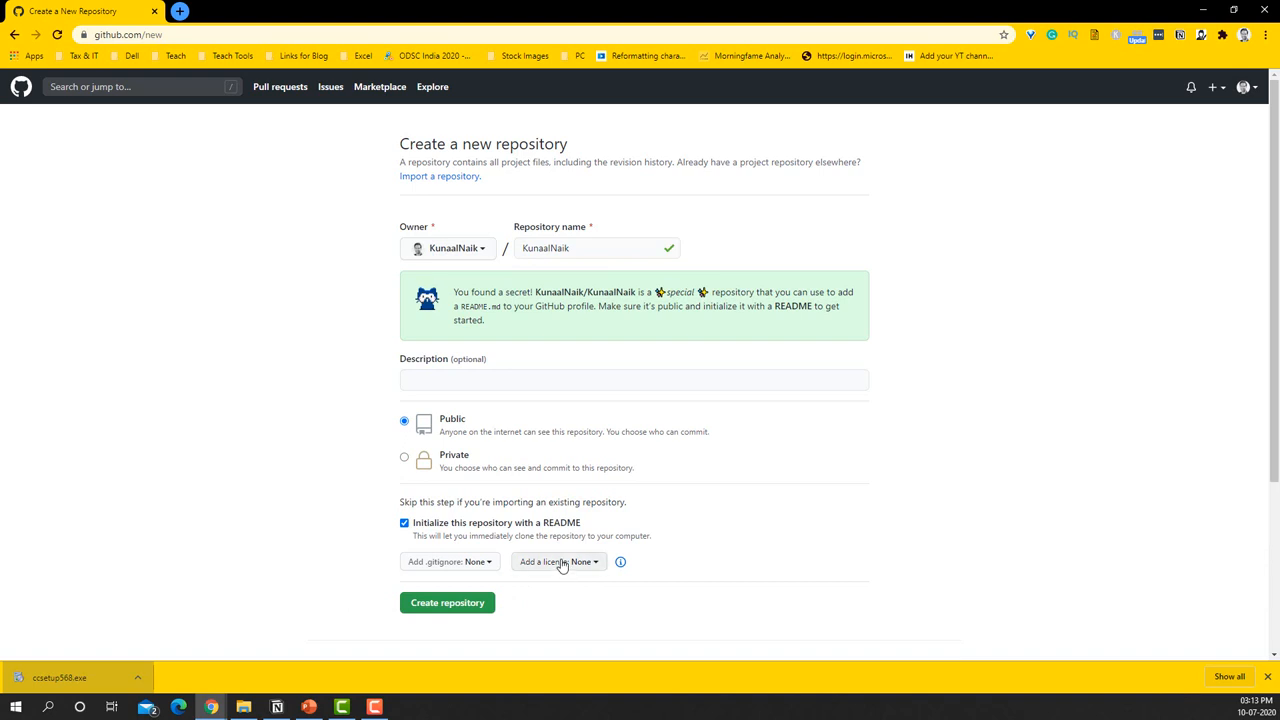
pyautogui.click(558, 562)
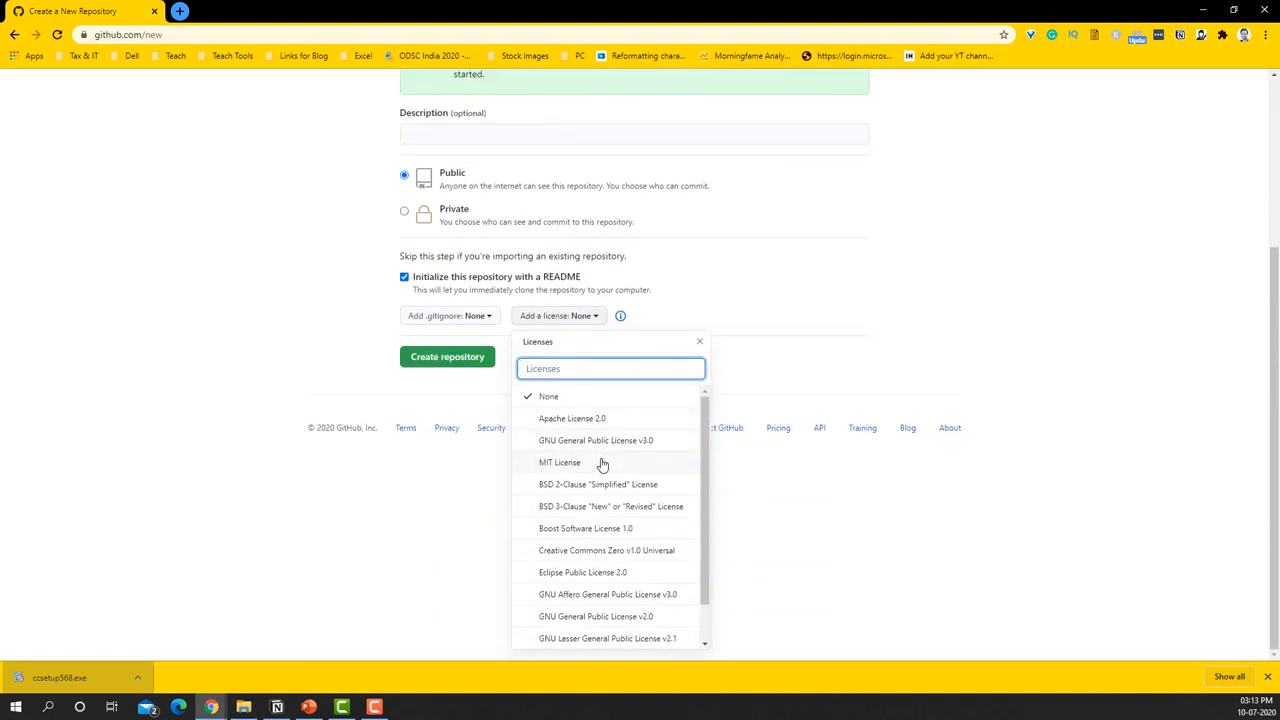
pyautogui.click(560, 462)
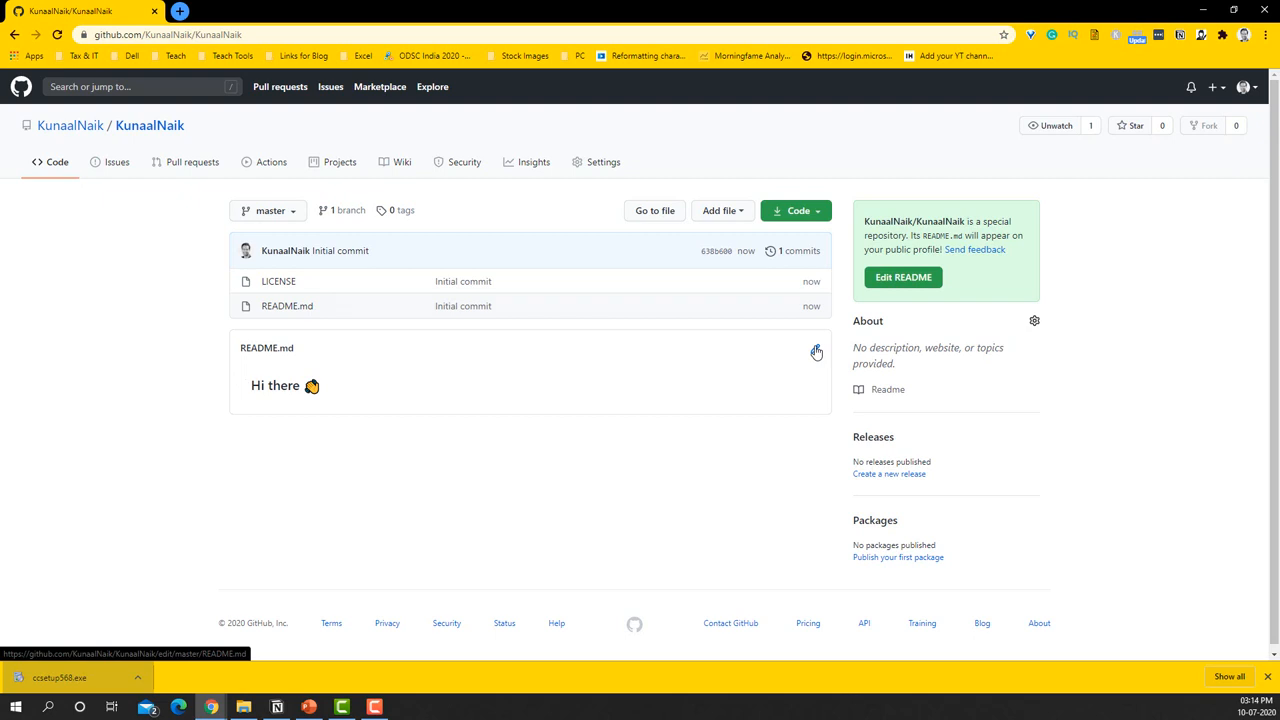
# - Edit README.md so the greeting reads 'Hi there, I am Kunaal Naik!'
pyautogui.click(816, 352)
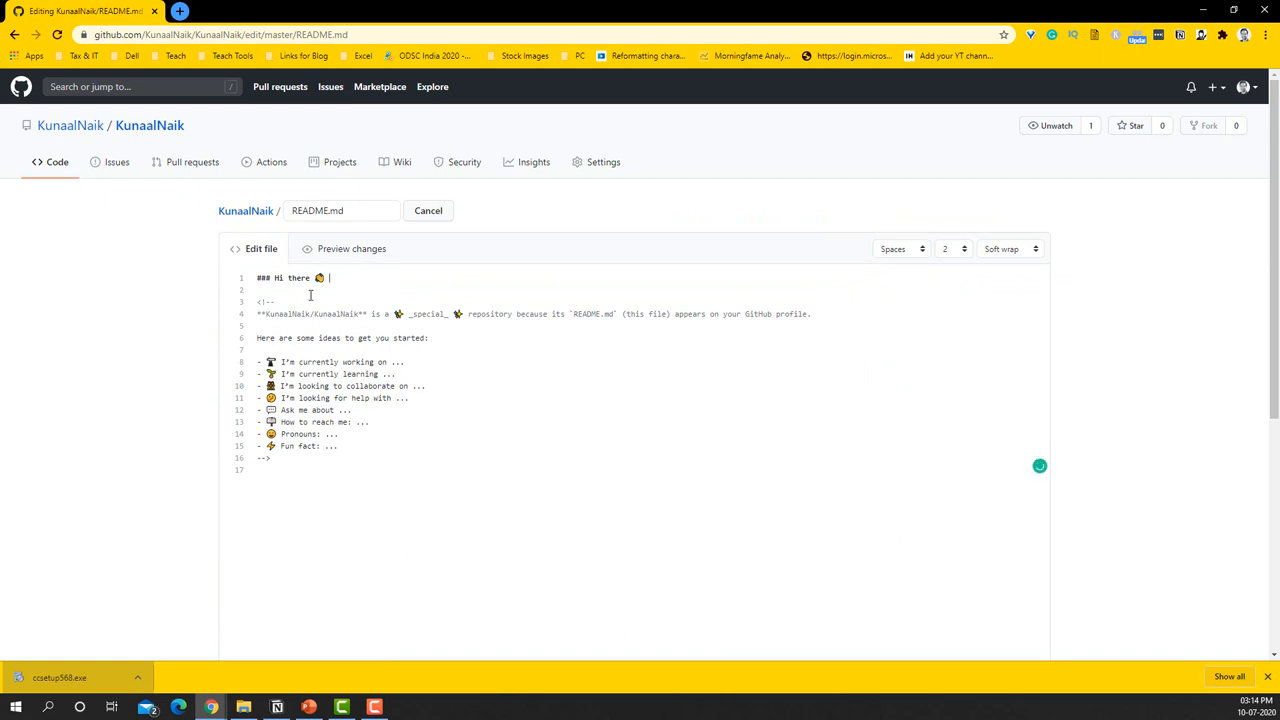
pyautogui.write('I am Kunaal Naik!')
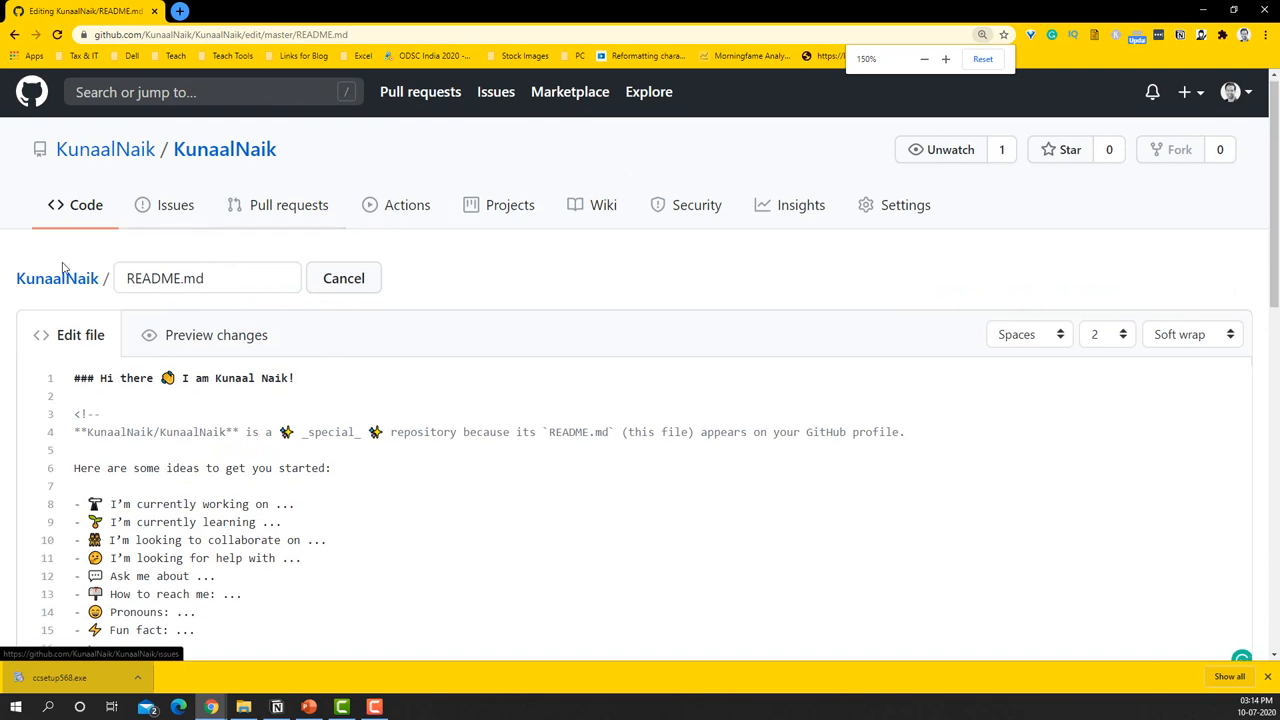
pyautogui.scroll(-3)
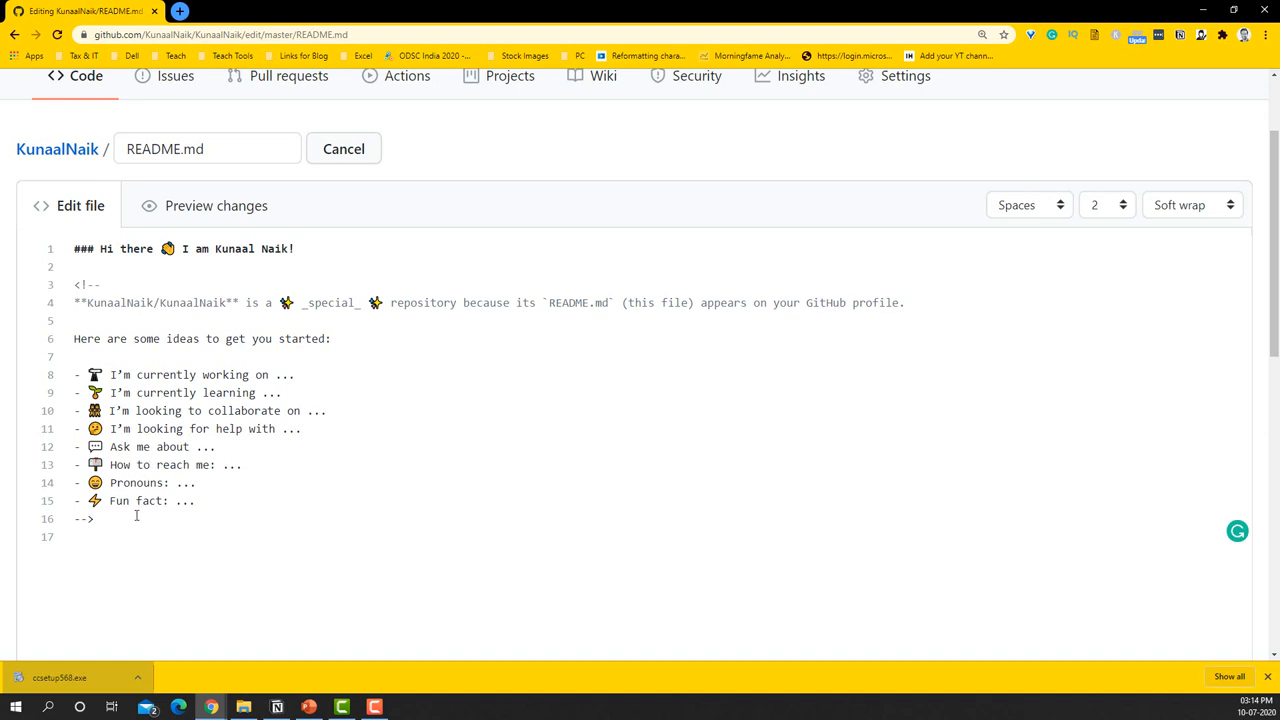
# - Write a '### About Me' heading with a paragraph on loving to teach Data Science and inspiring aspirants
pyautogui.press('Enter')
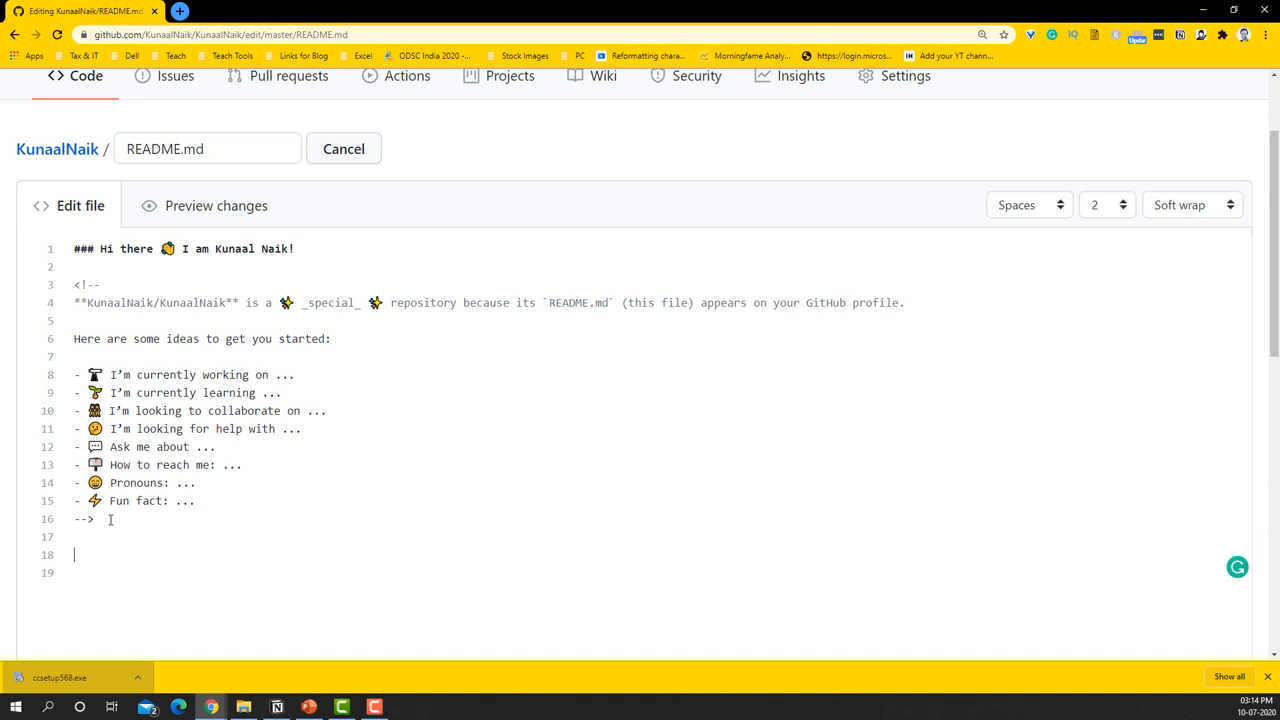
pyautogui.write('###')
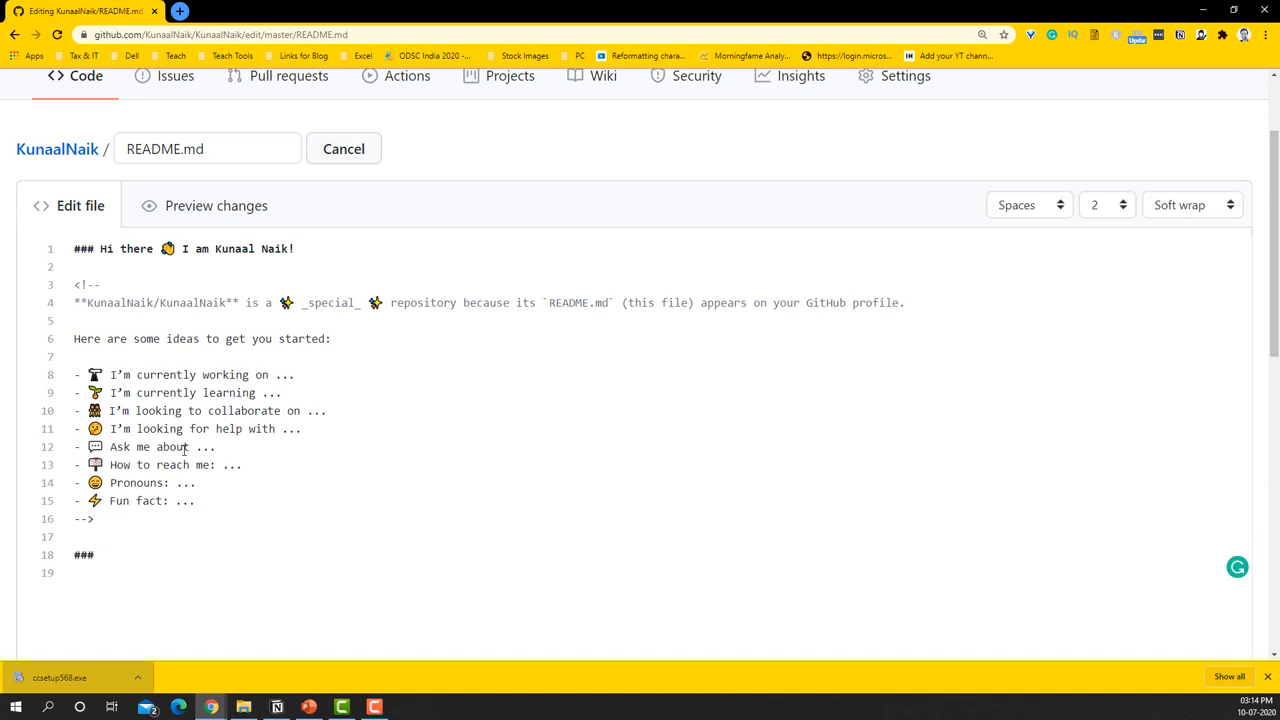
pyautogui.write('About Me')
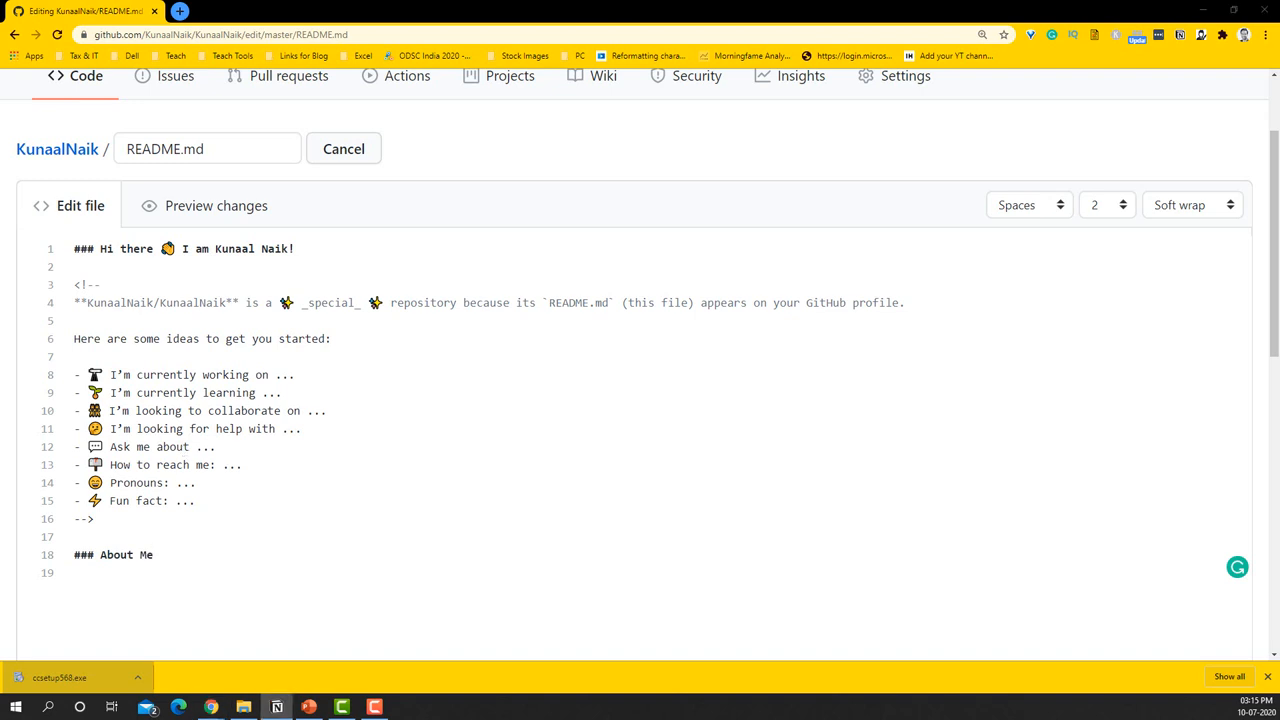
pyautogui.click(248, 552)
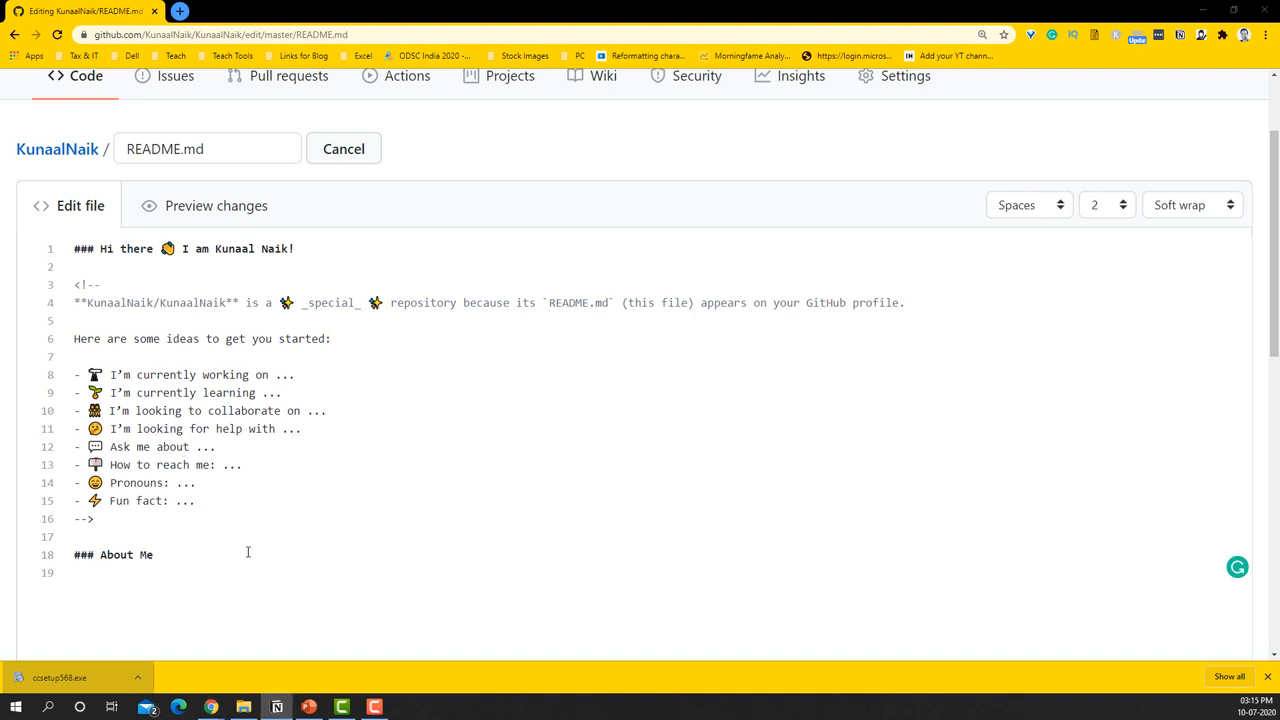
pyautogui.write('I love teaching Data Science and am an avid learner. I want inspire aspirants to get a Data Science job. I have over 10 years of Experience in the field of Data Science across domains such as Marketing, Insurance, HR and Retail. Currently I work at Dell as an Marketing Advisor.')
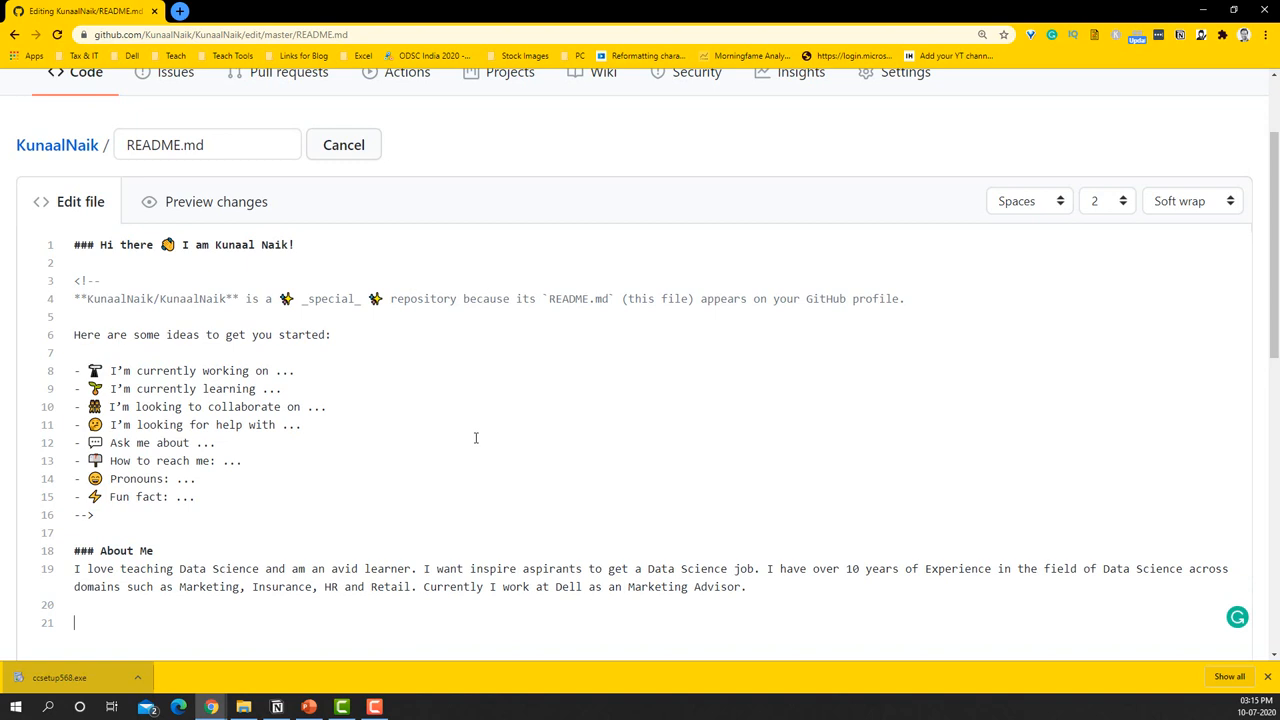
# - Add a '### Data Science Coach' heading with a paragraph about teaching Data Science
pyautogui.write('#')
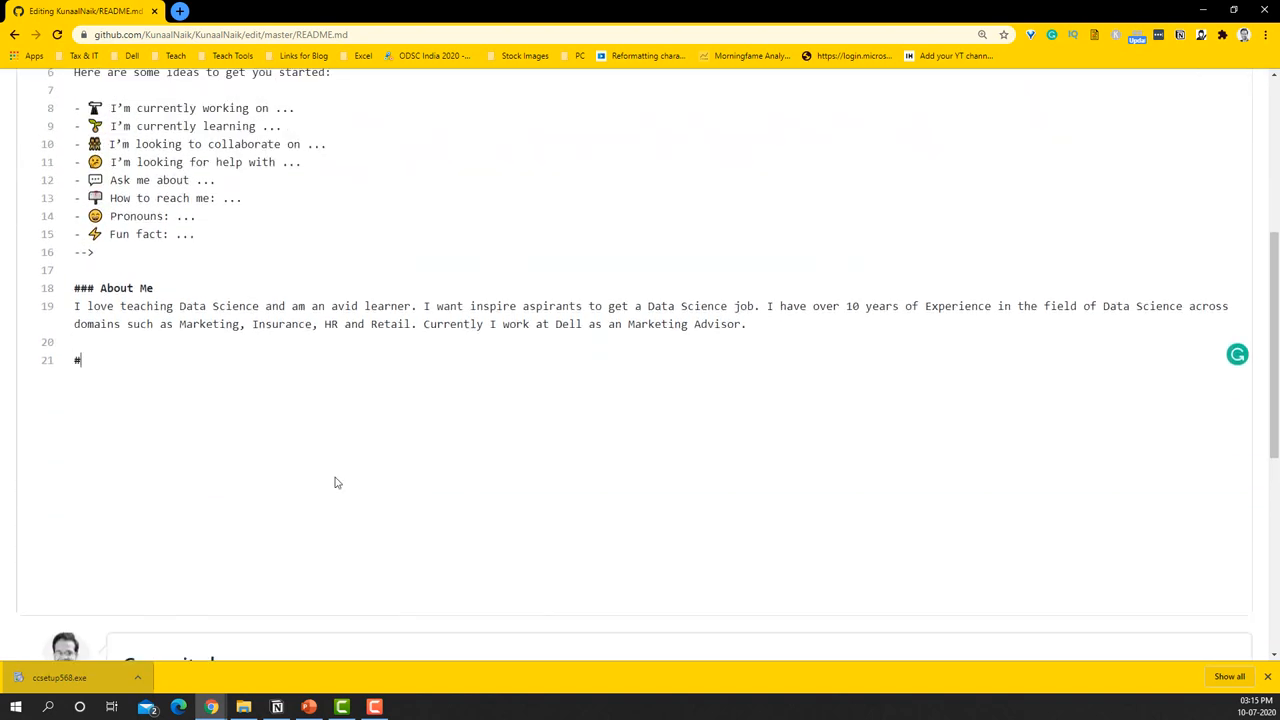
pyautogui.write('##')
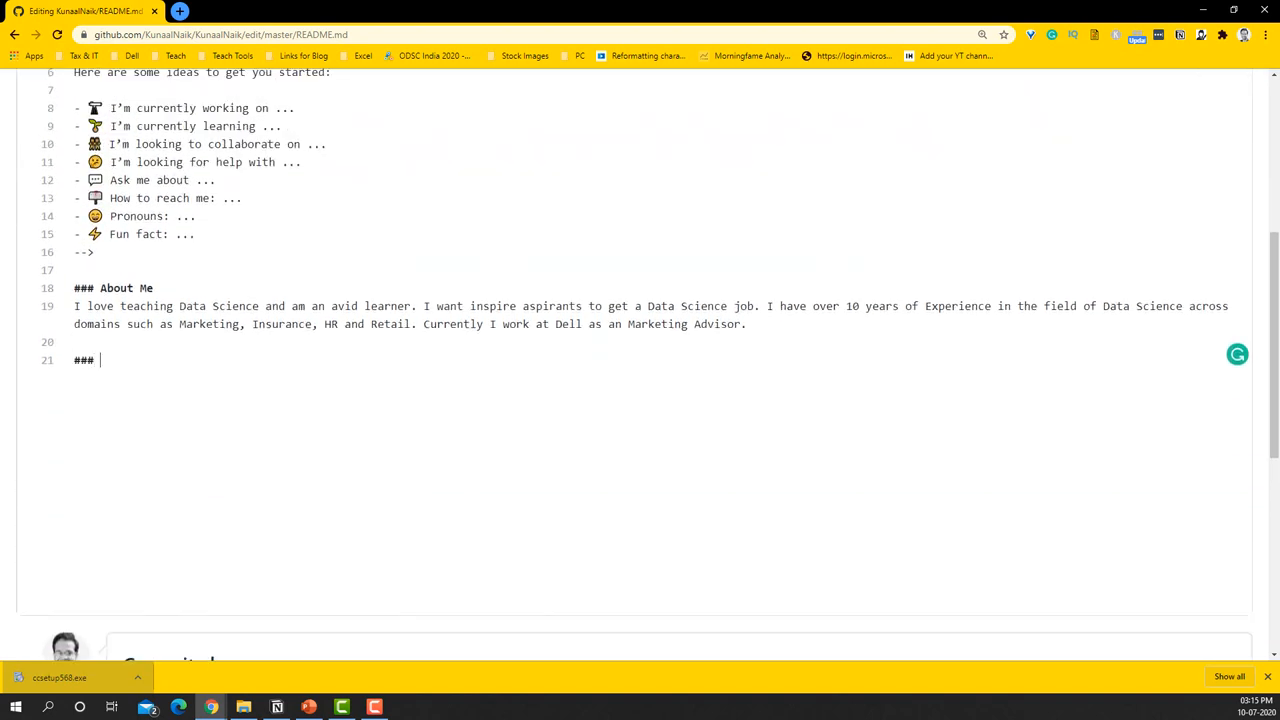
pyautogui.write('Data Science Co')
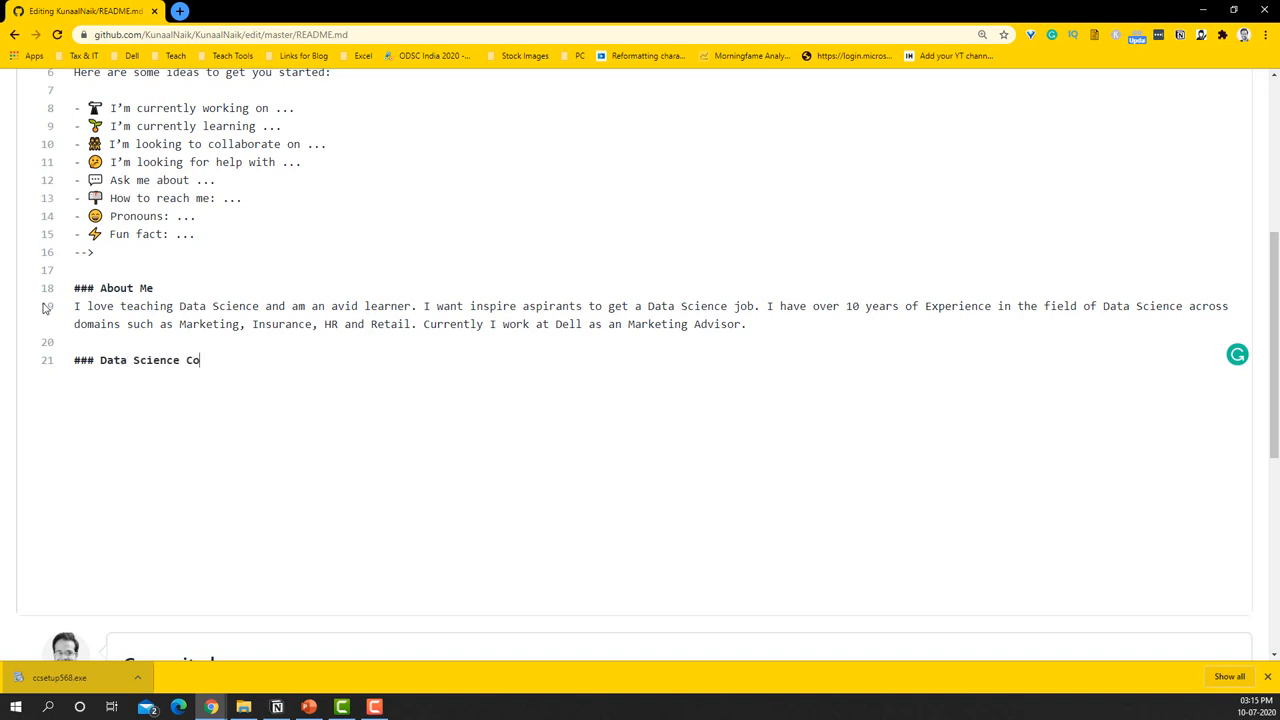
pyautogui.write('ach')
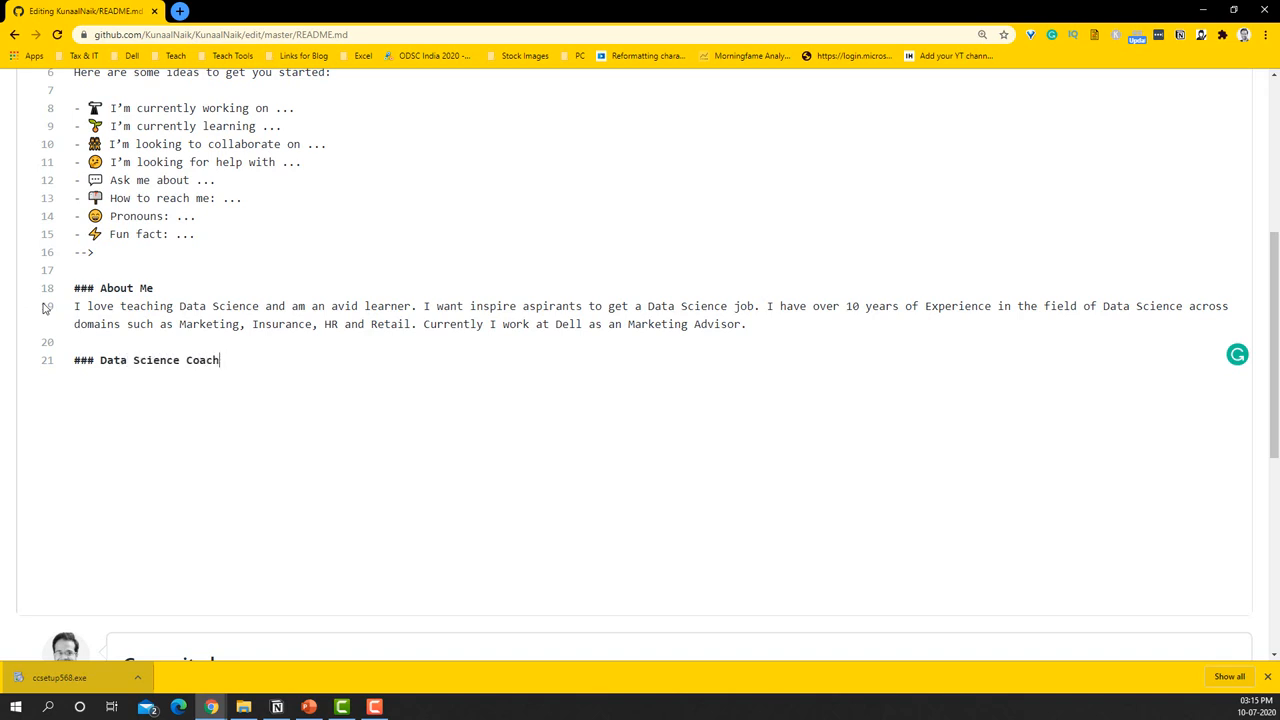
pyautogui.press('Enter')
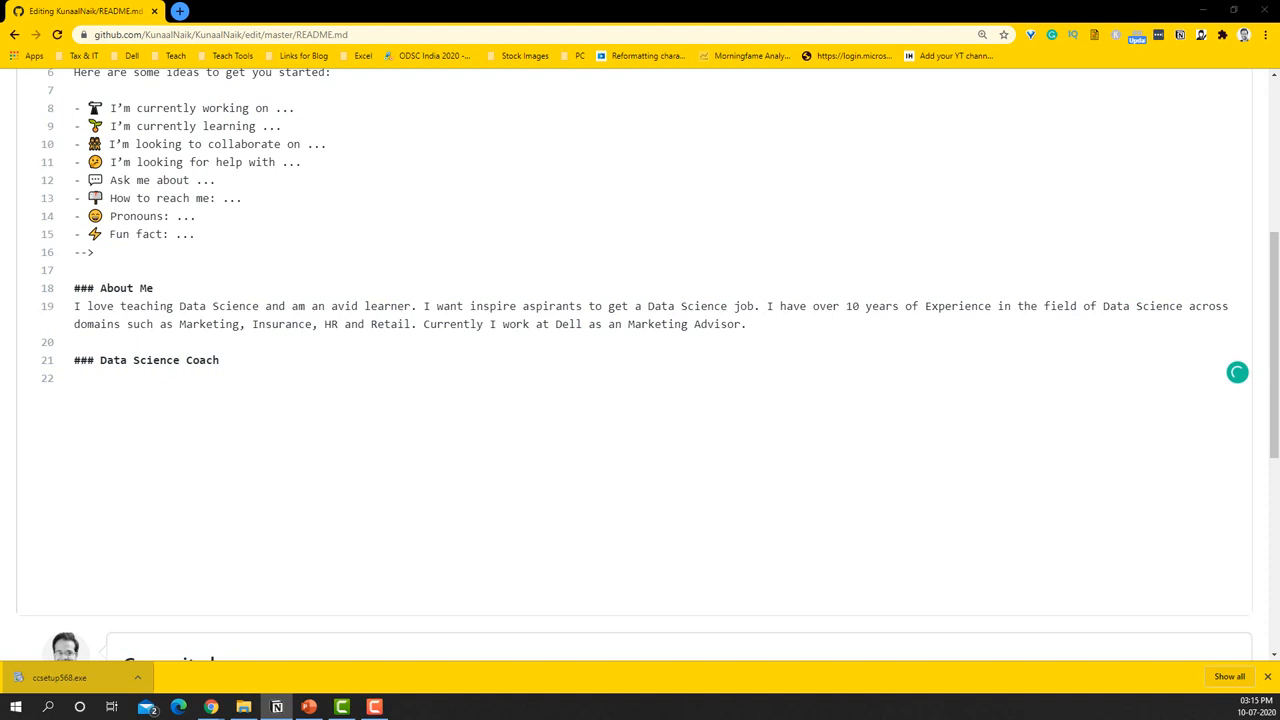
pyautogui.write('Apart from my professional background, I love to teach Data Science. I have taught over 50 Corporates/Institutes including CITI Bank, Genpact, Fidelity, Corporate Executive Board, Madras School of Economics.')
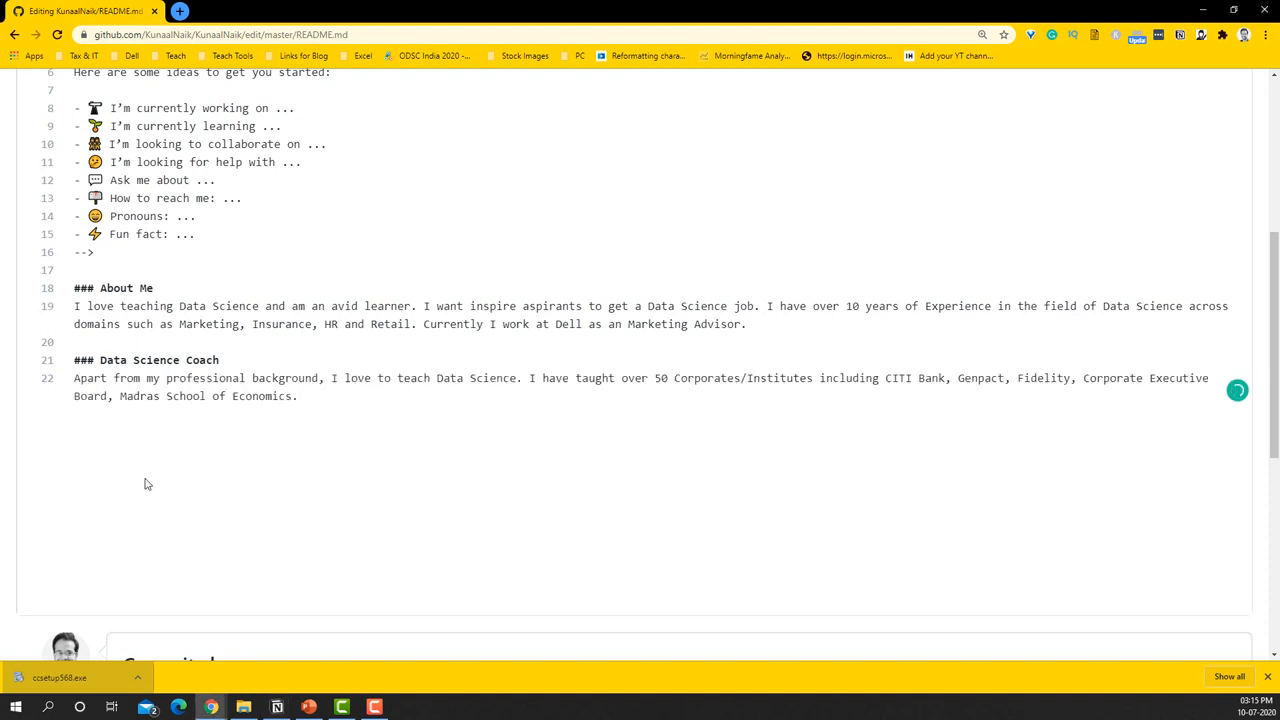
# - Add a '### What do I do for Fun?' heading listing Scuba Diving, Apprentice Philosopher and Lifeaholic Evangelist
pyautogui.write('###')
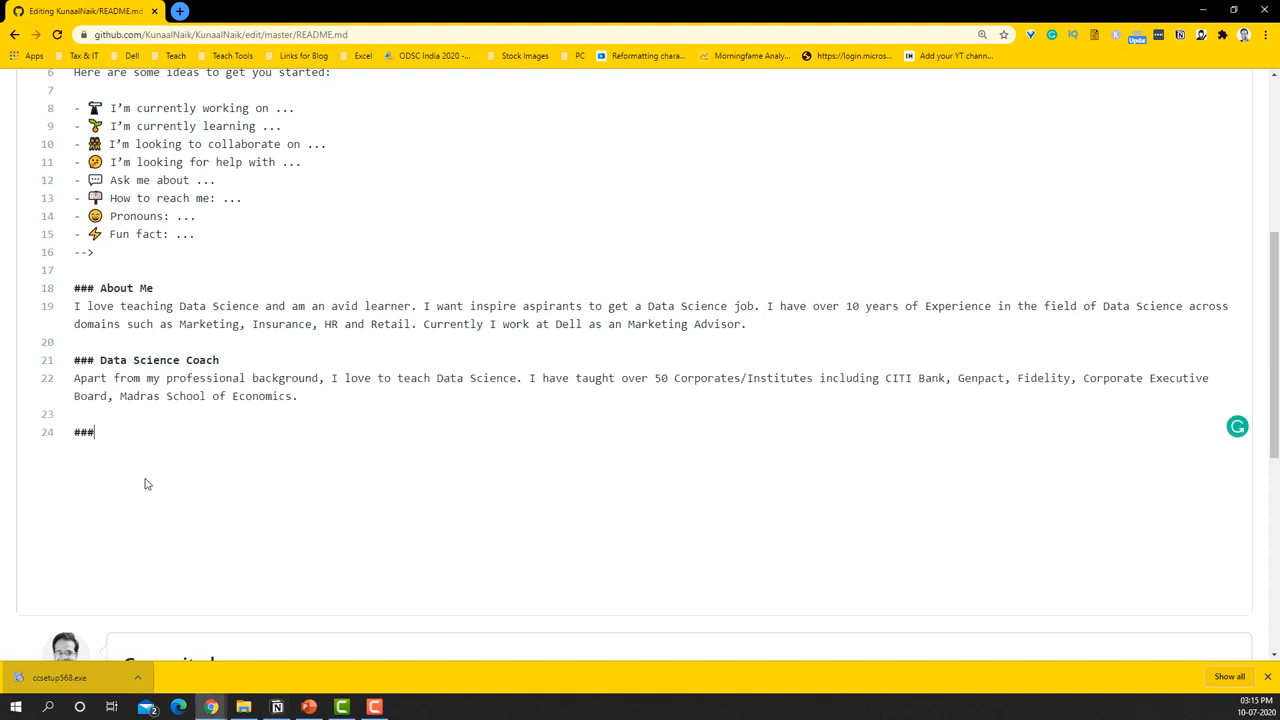
pyautogui.write('What')
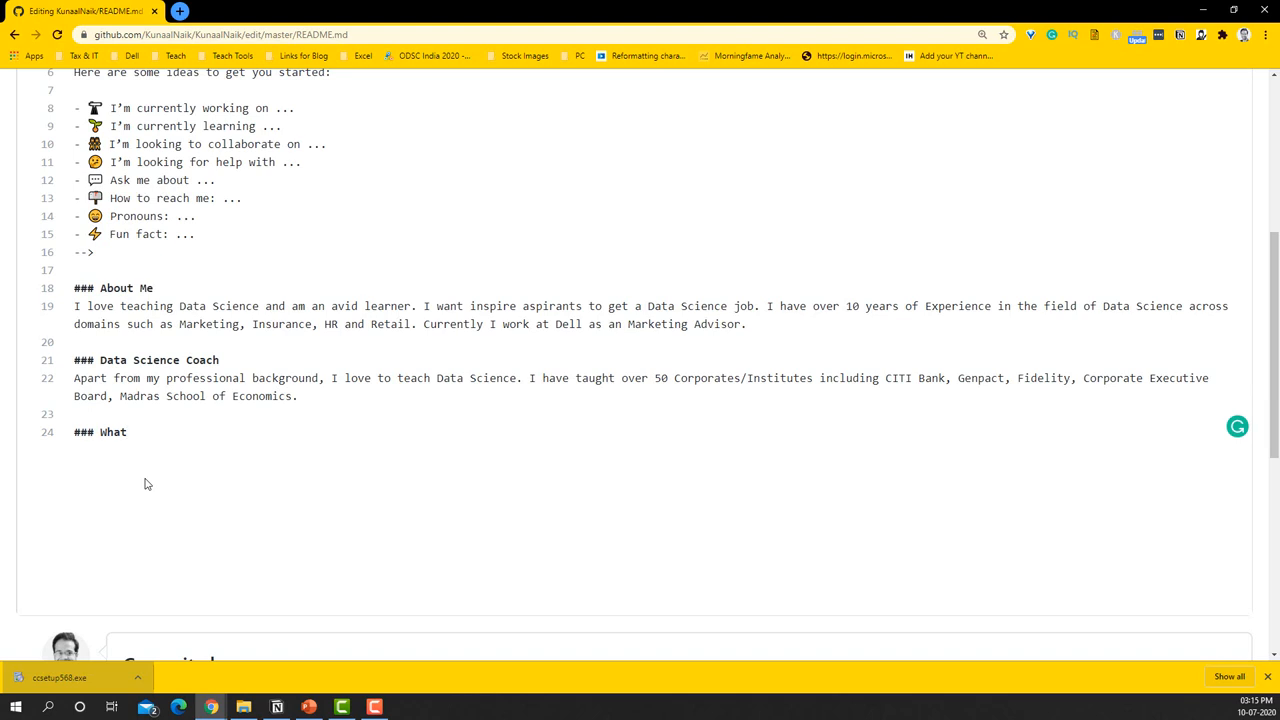
pyautogui.write('do I do for F')
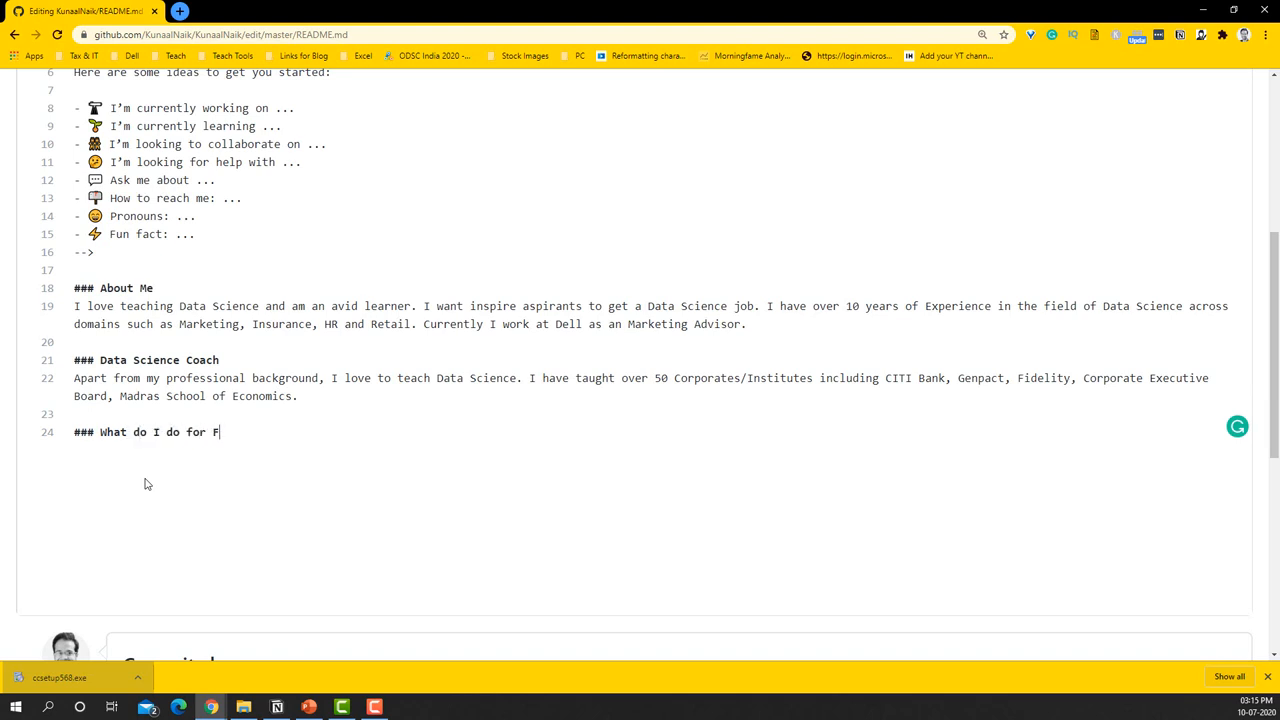
pyautogui.write('un')
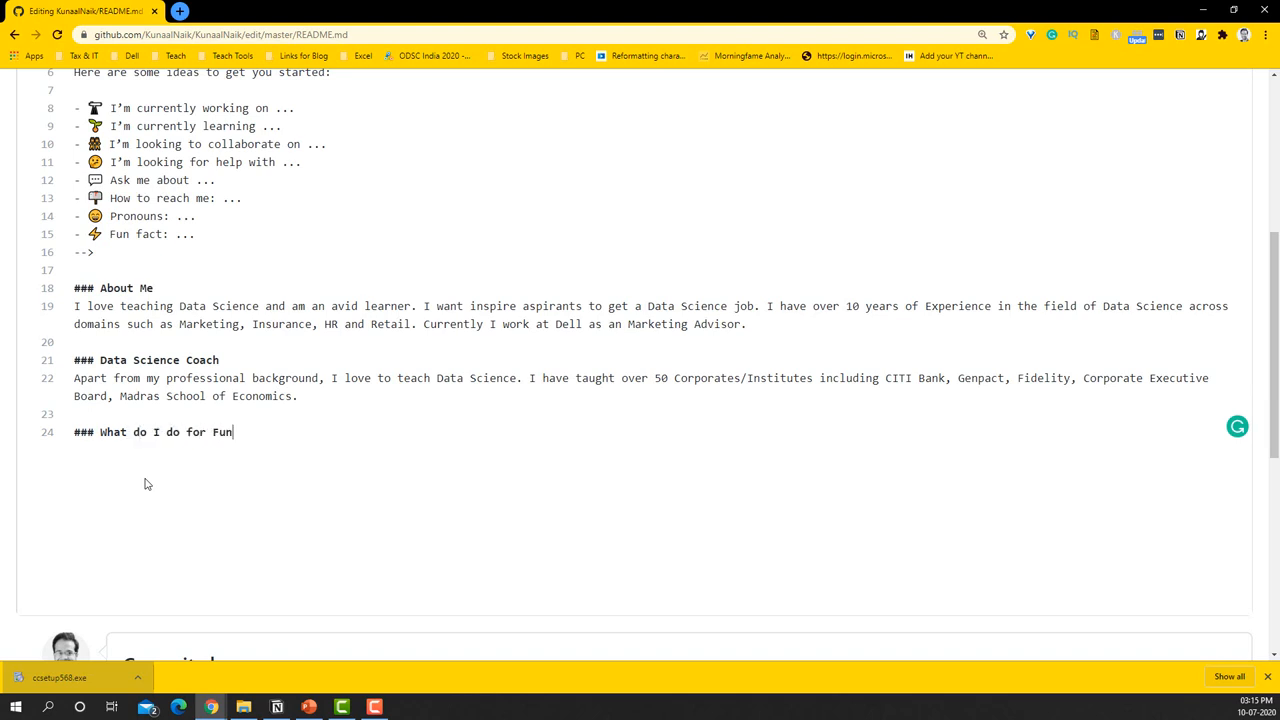
pyautogui.write('?')
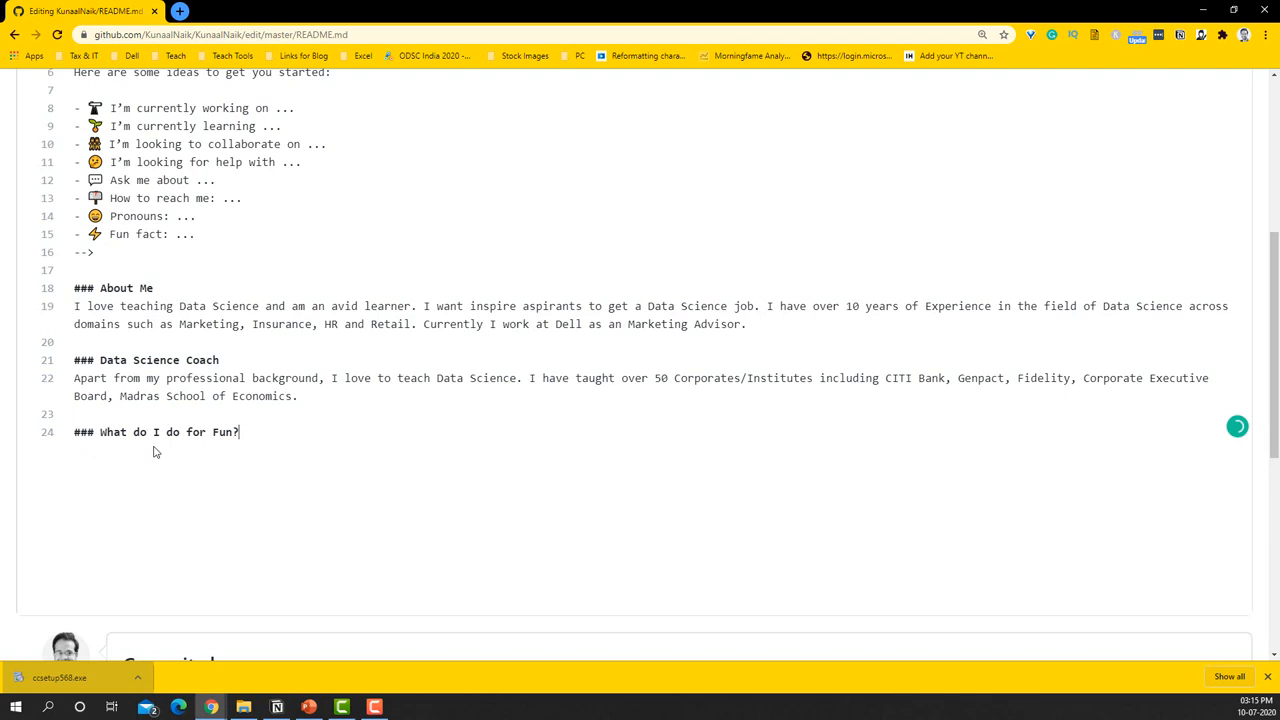
pyautogui.write('I love Scuba Diving')
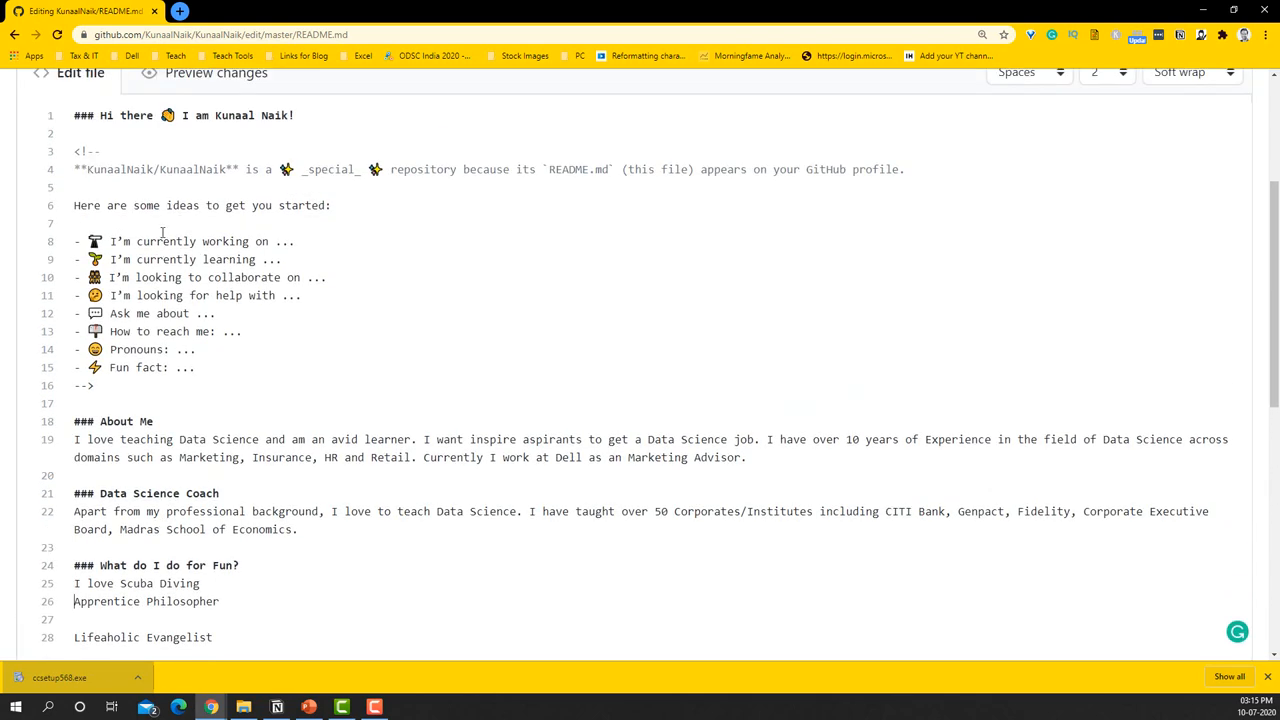
pyautogui.scroll(-3)
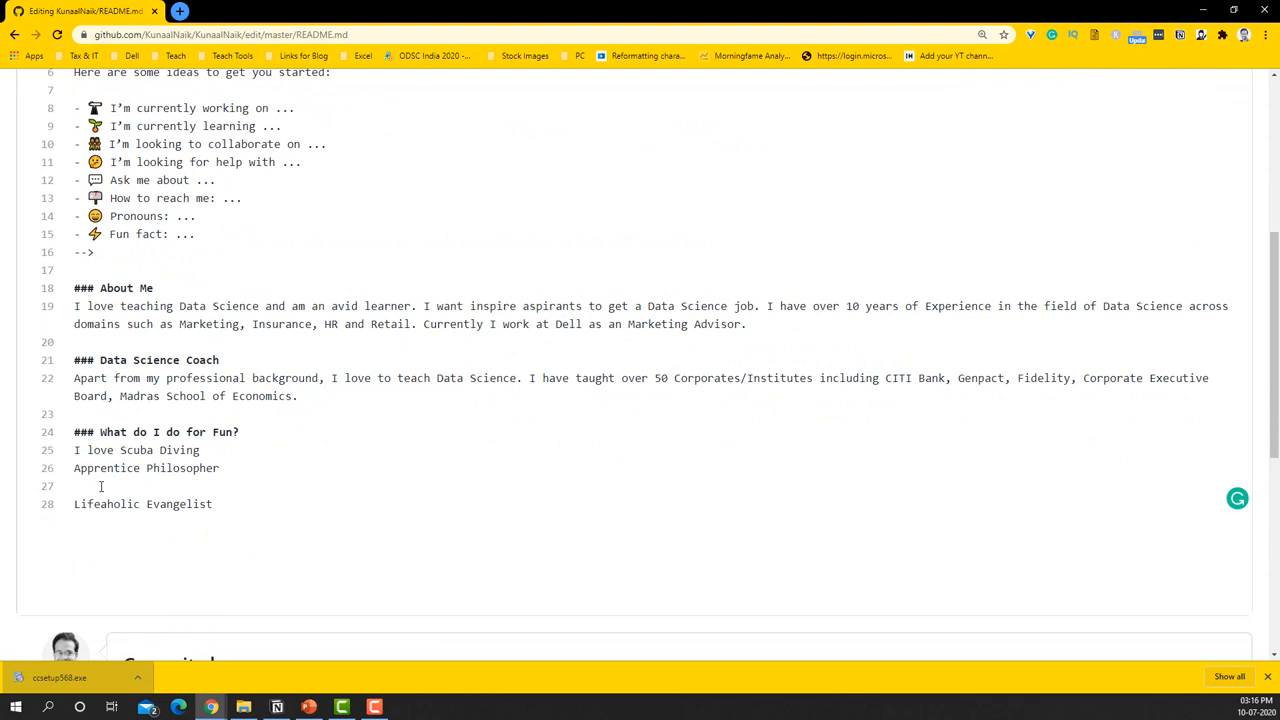
pyautogui.press('Backspace')
pyautogui.write('- ')
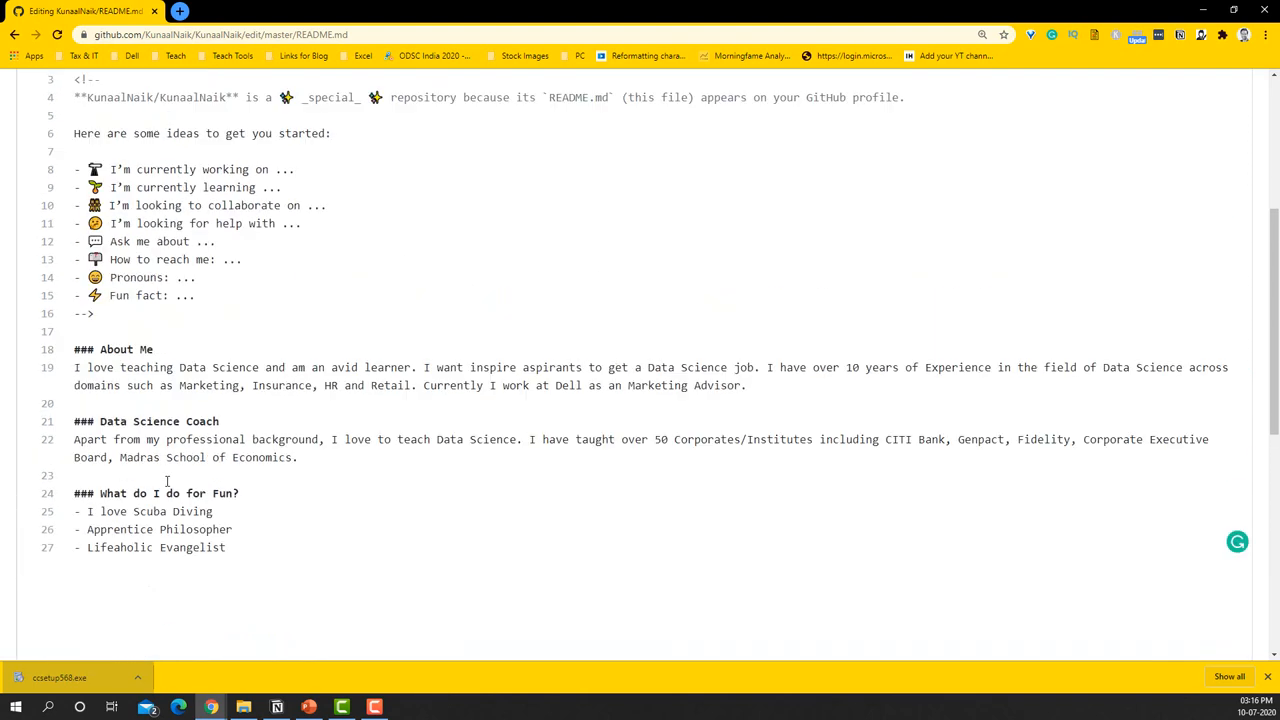
pyautogui.scroll(-3)
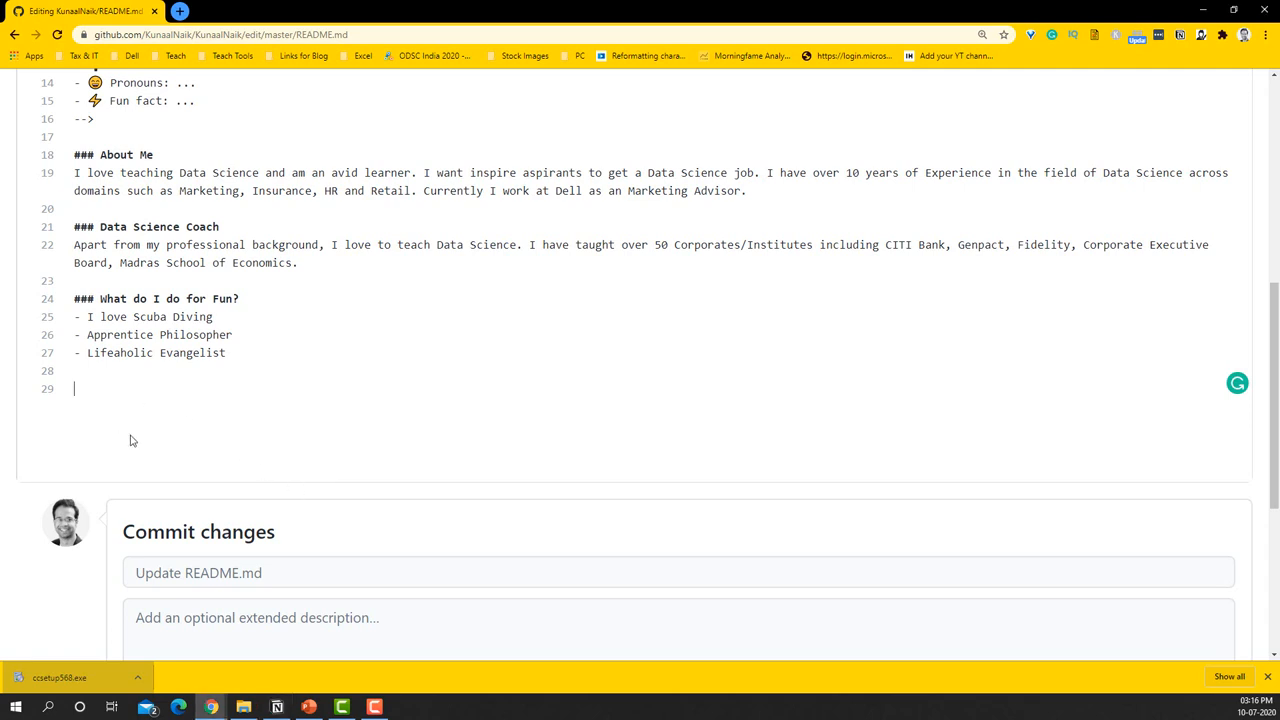
# - Write '[My Lifeaholic Blog]()' below the fun list and look up lifeaholic.in in another tab
pyautogui.write('[My_]')
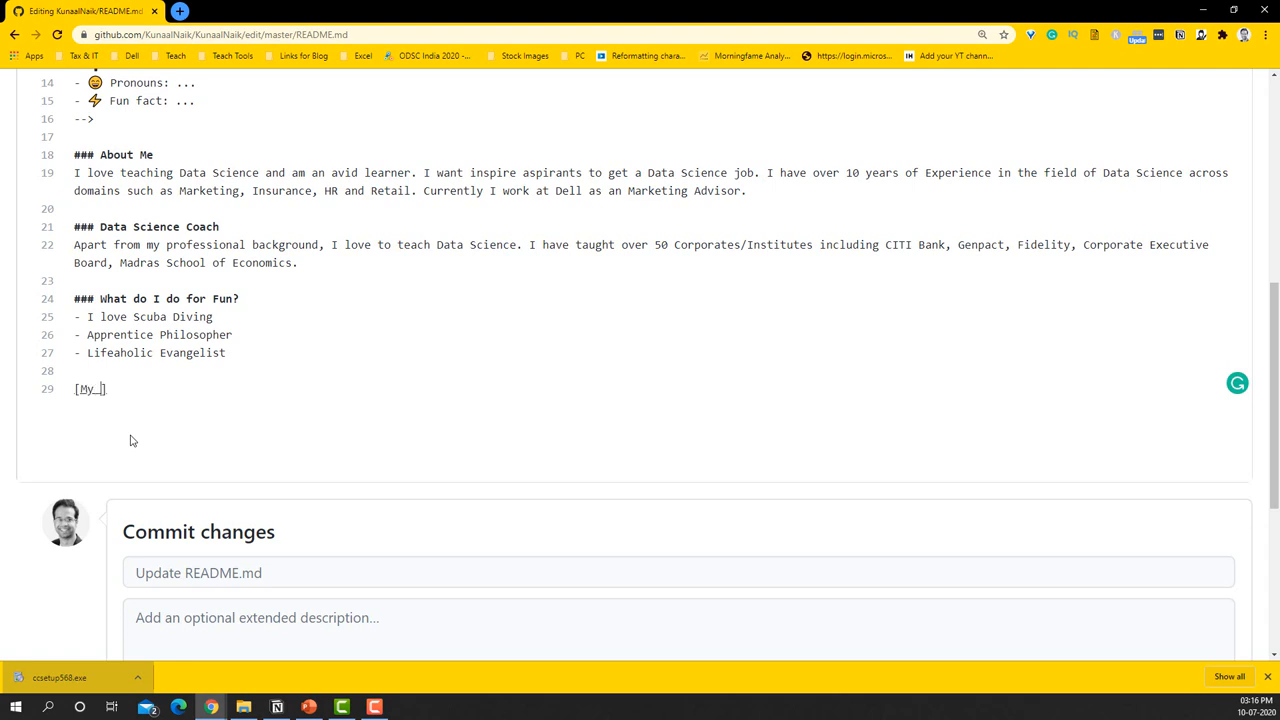
pyautogui.write('Lifeaholic')
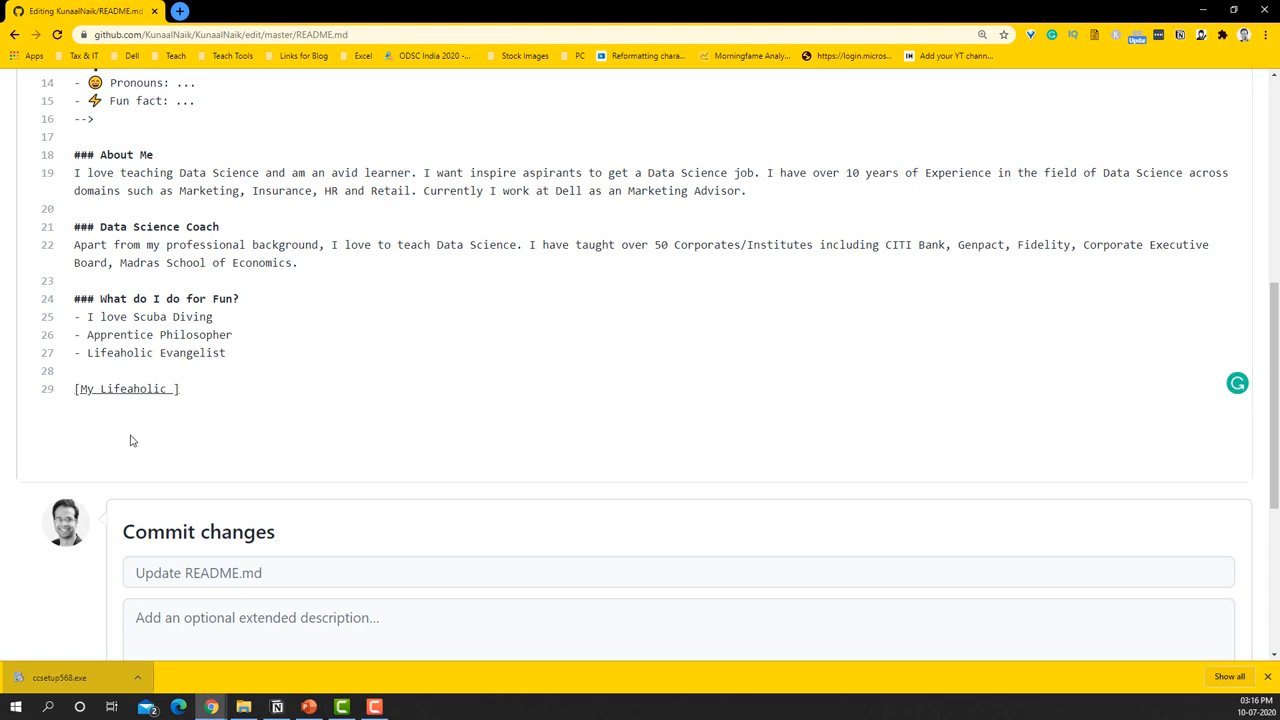
pyautogui.write('Blog')
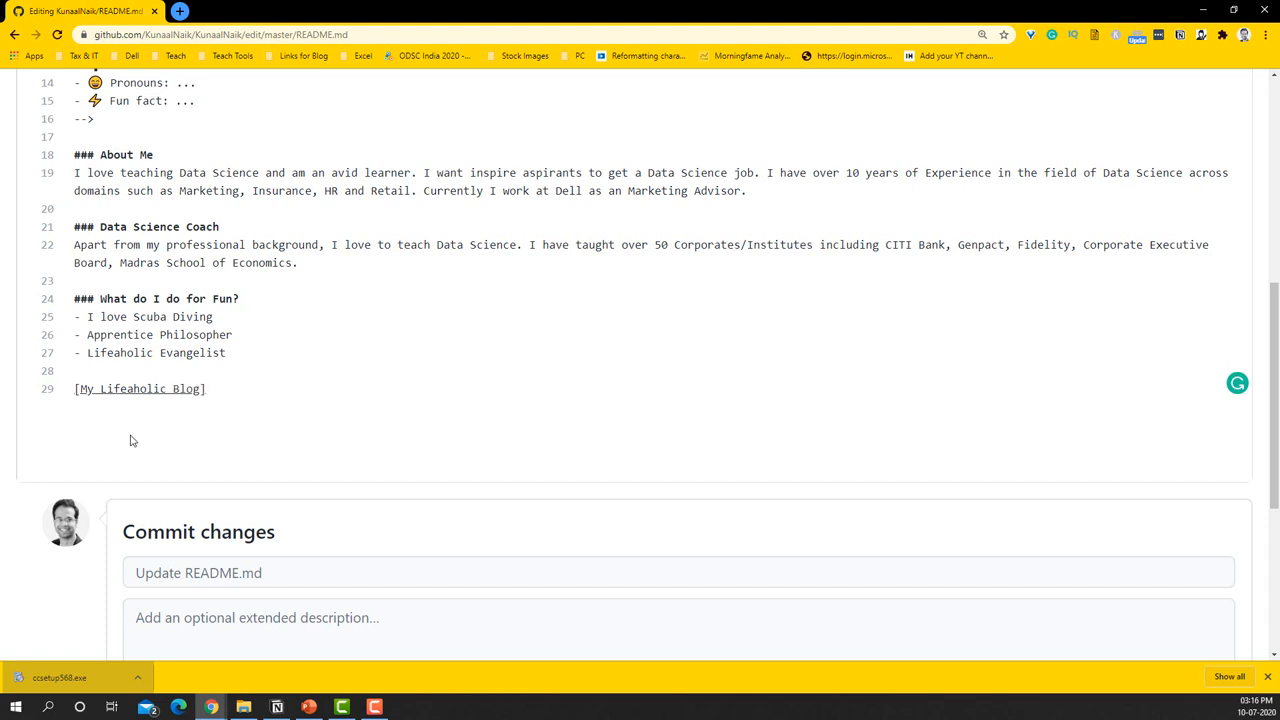
pyautogui.write('()')
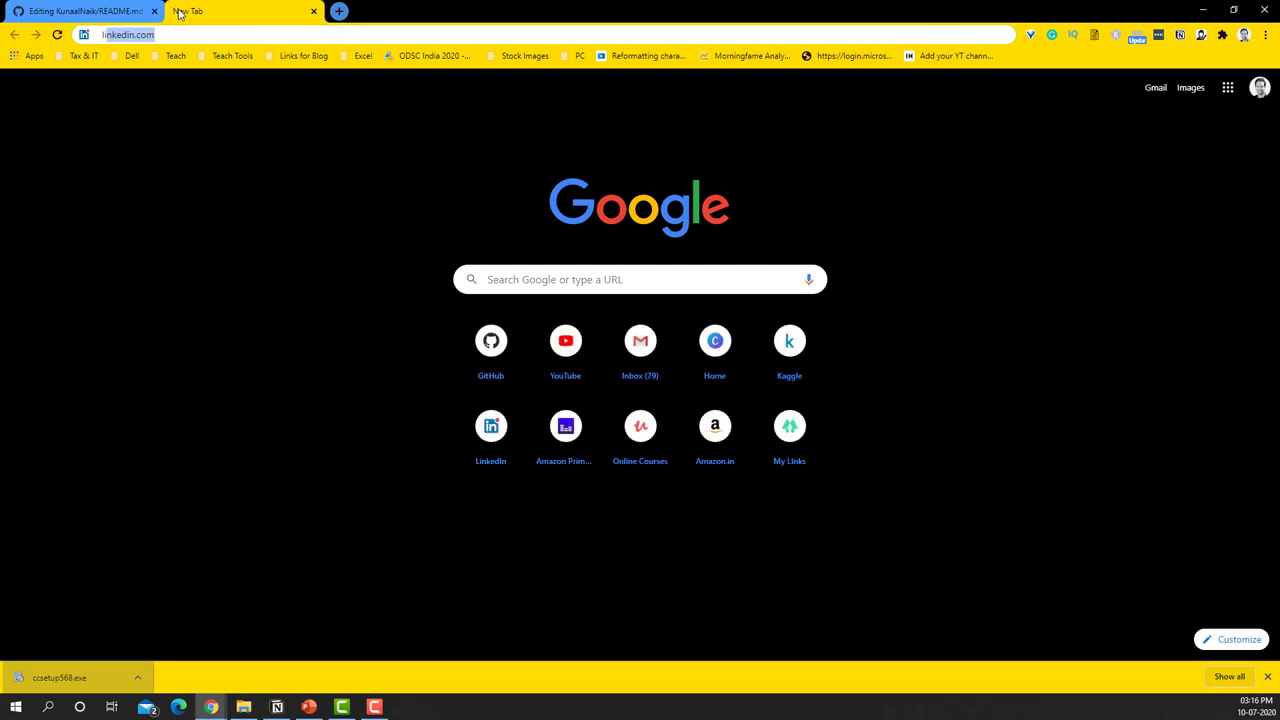
pyautogui.write('lifeaholic.in')
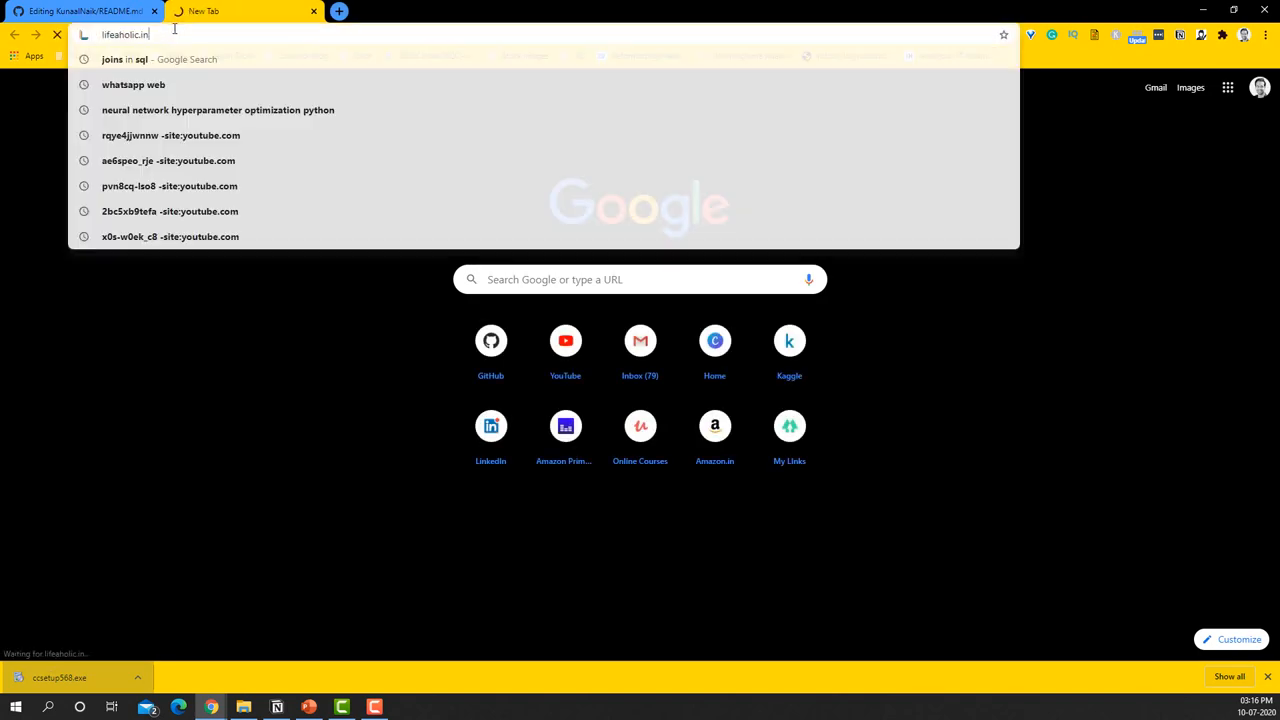
pyautogui.click(80, 12)
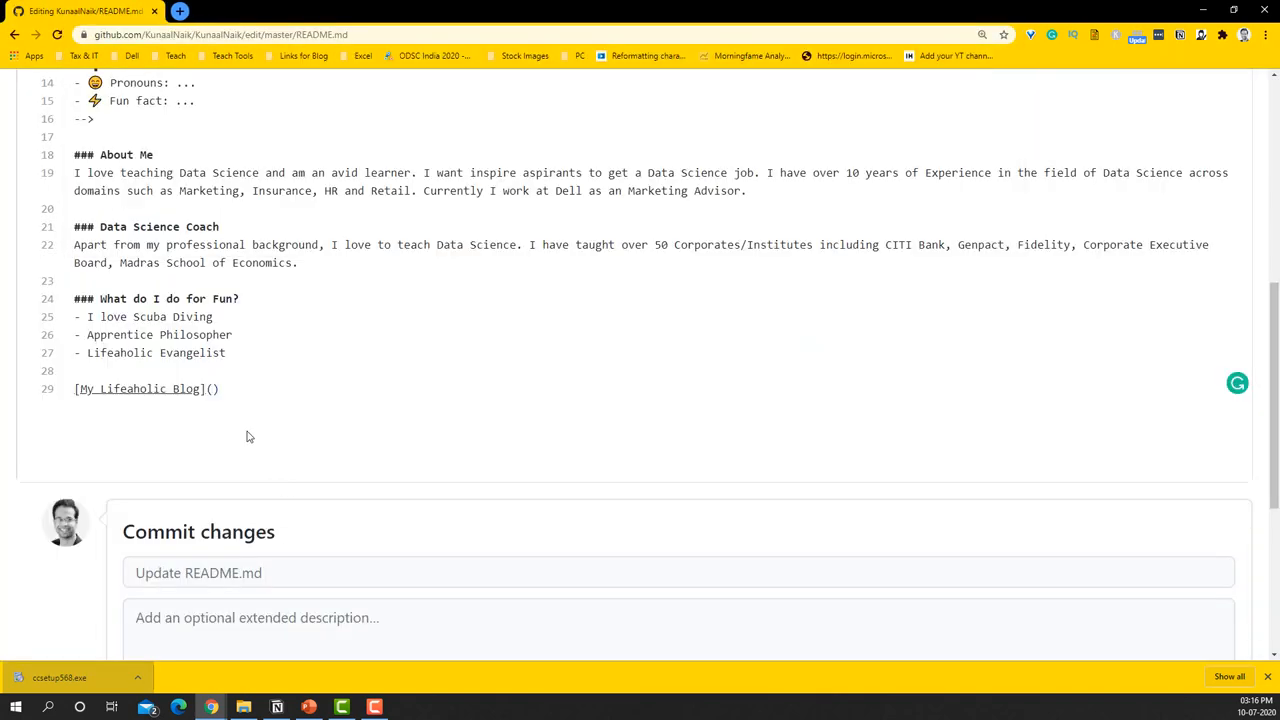
pyautogui.write('https://lifeaholic.in/')
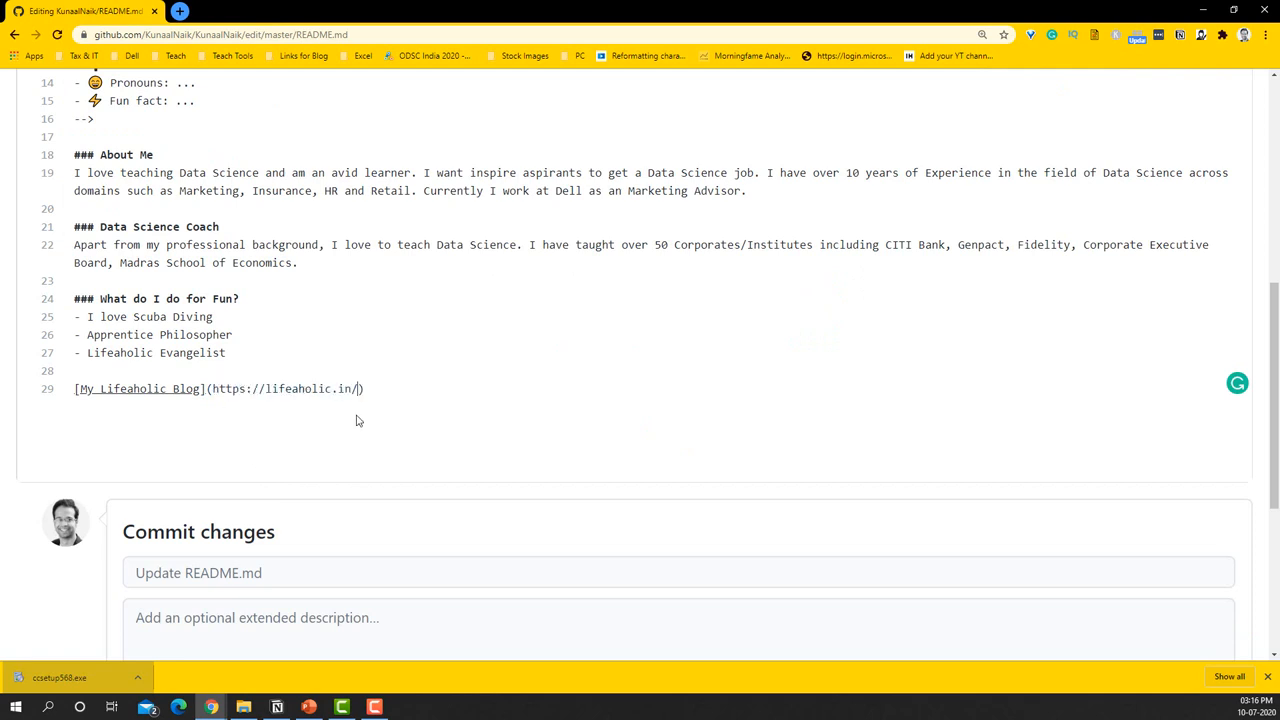
pyautogui.scroll(3)
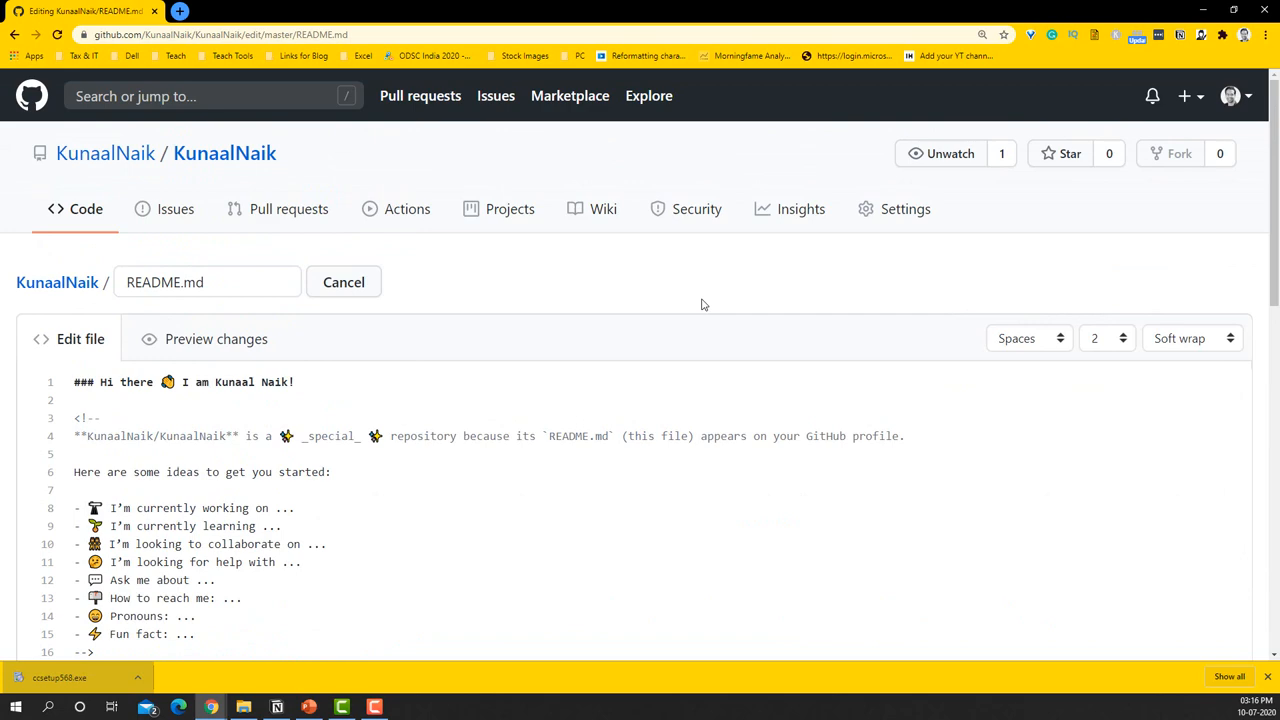
pyautogui.press('ctrl+-')
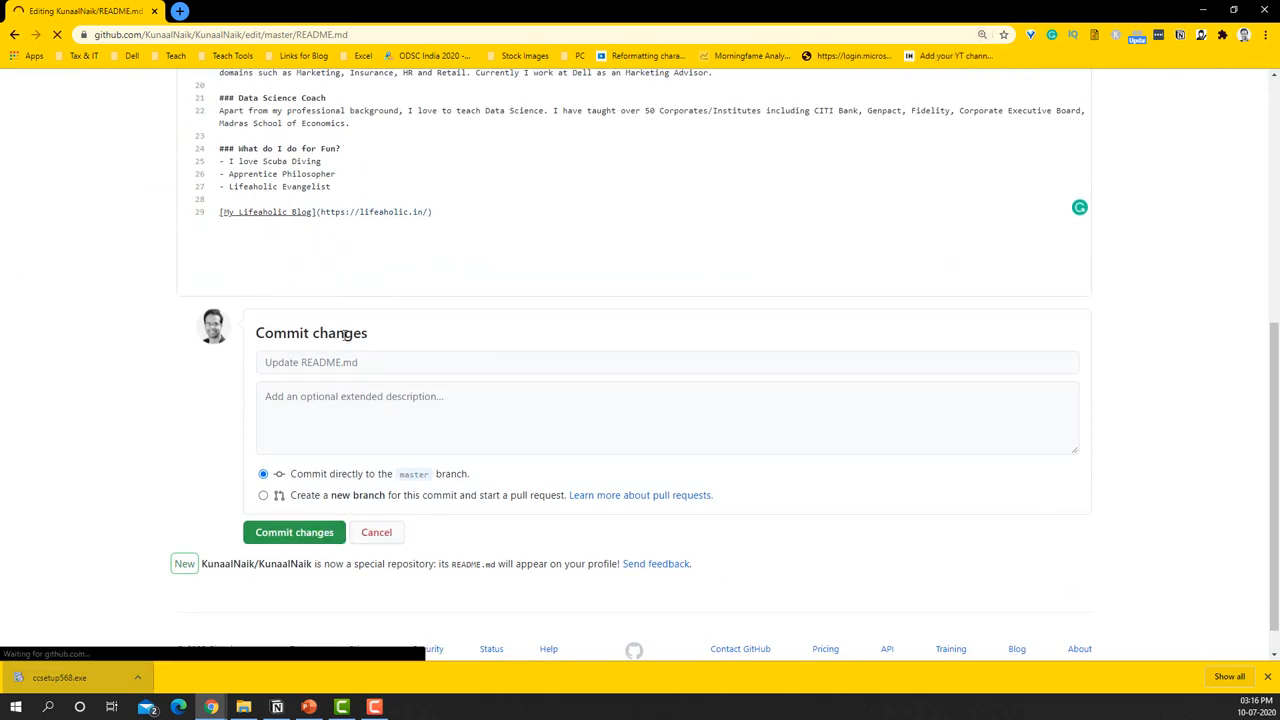
# - Commit the README changes directly to master and review the rendered greeting
pyautogui.click(294, 532)
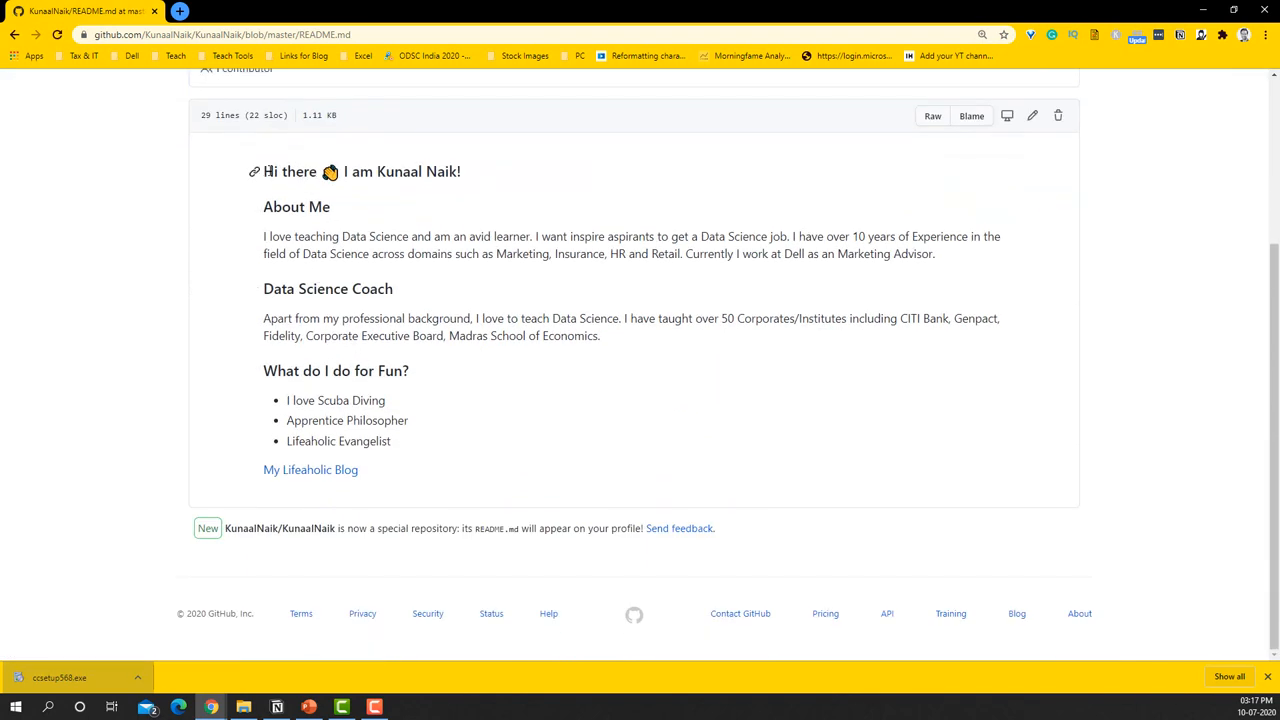
pyautogui.moveTo(278, 172); pyautogui.dragTo(444, 172)
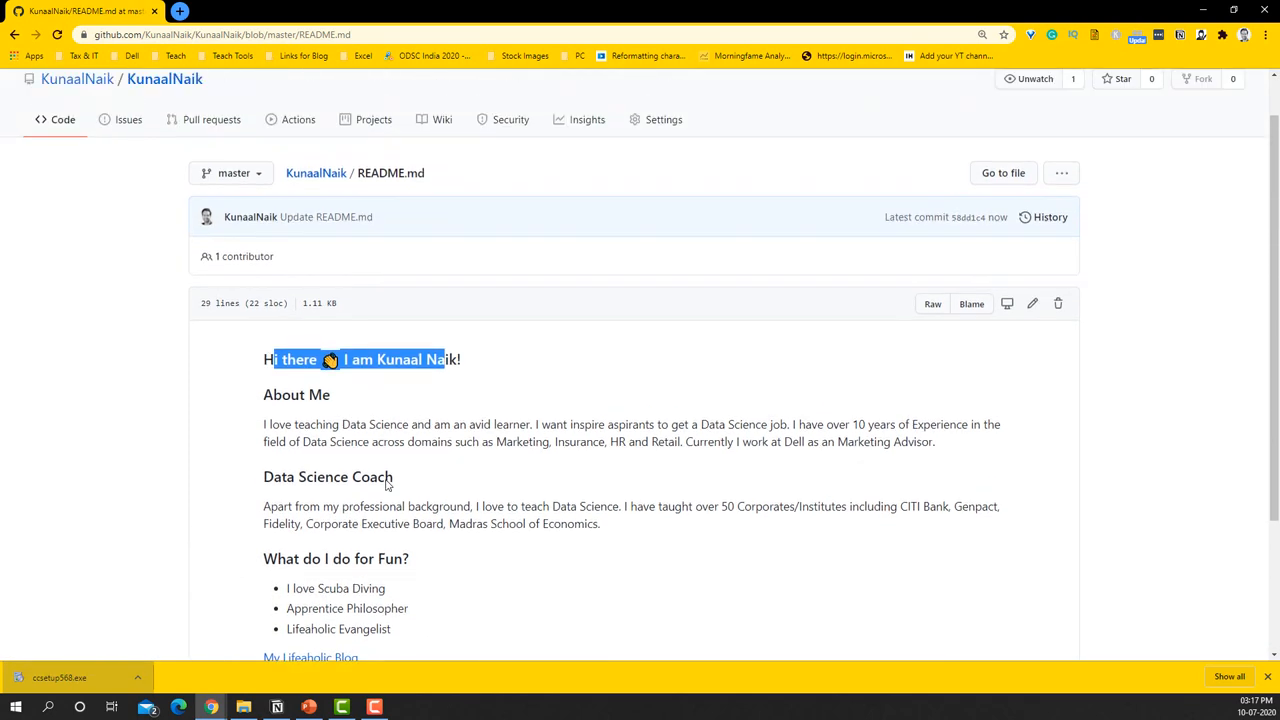
# - Visit github.com/KunaalNaik in a new tab to see the profile README
pyautogui.click(336, 12)
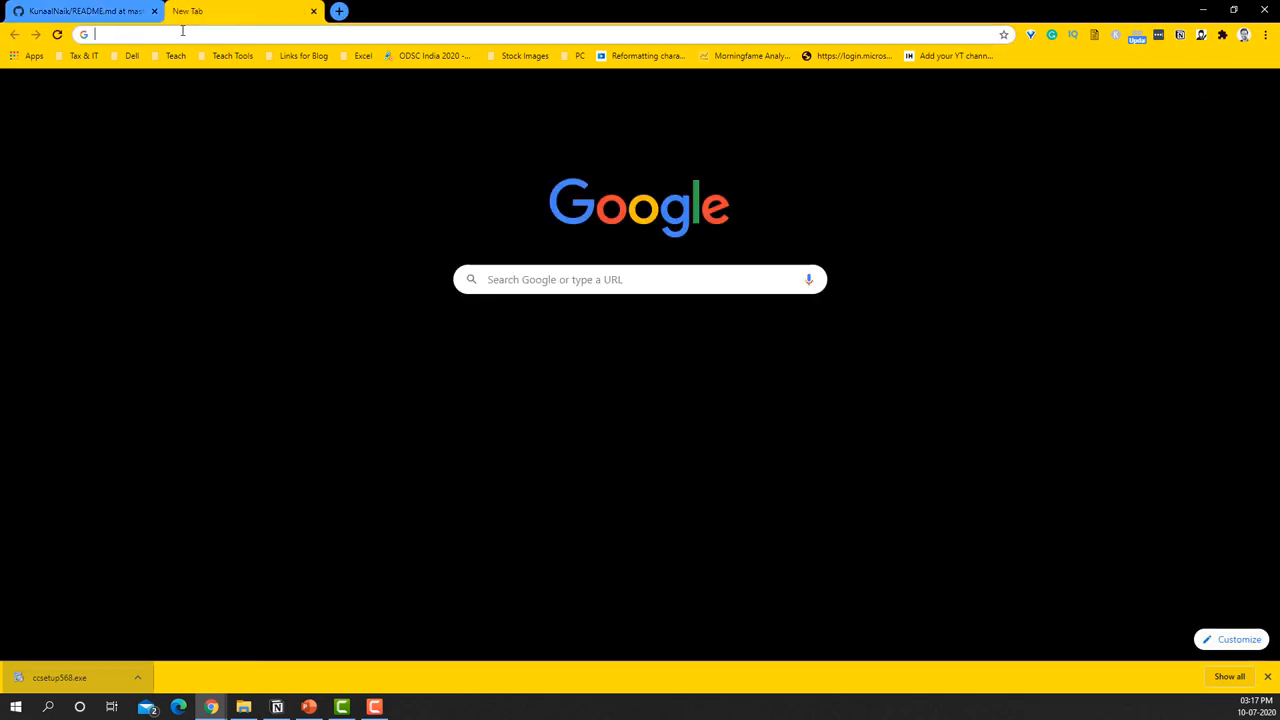
pyautogui.write('github.com')
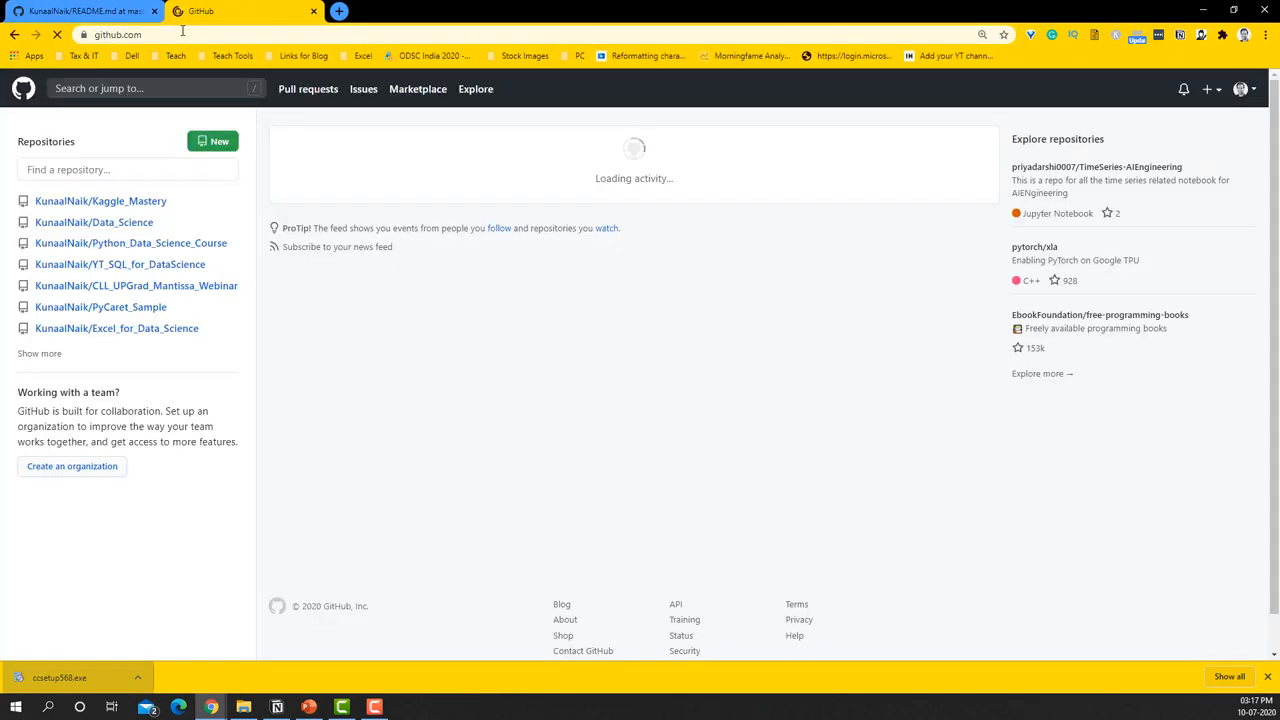
pyautogui.click(150, 32)
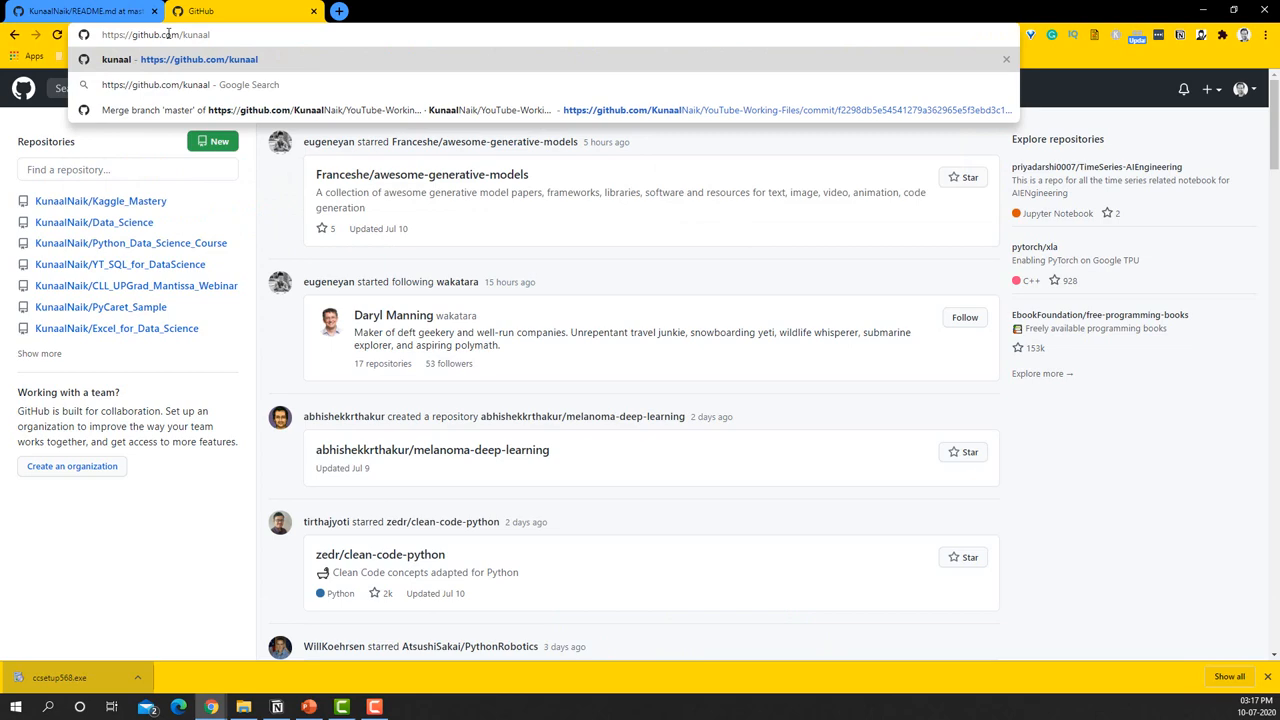
pyautogui.write('naik')
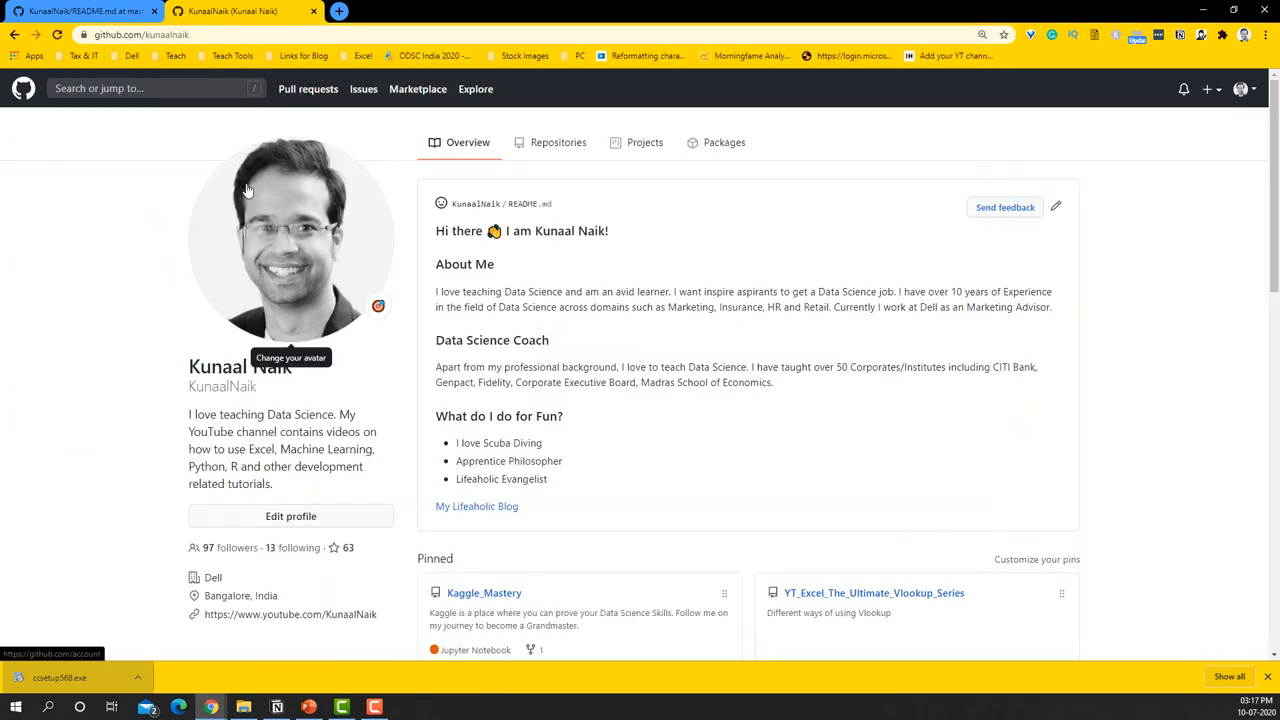
pyautogui.moveTo(412, 178)
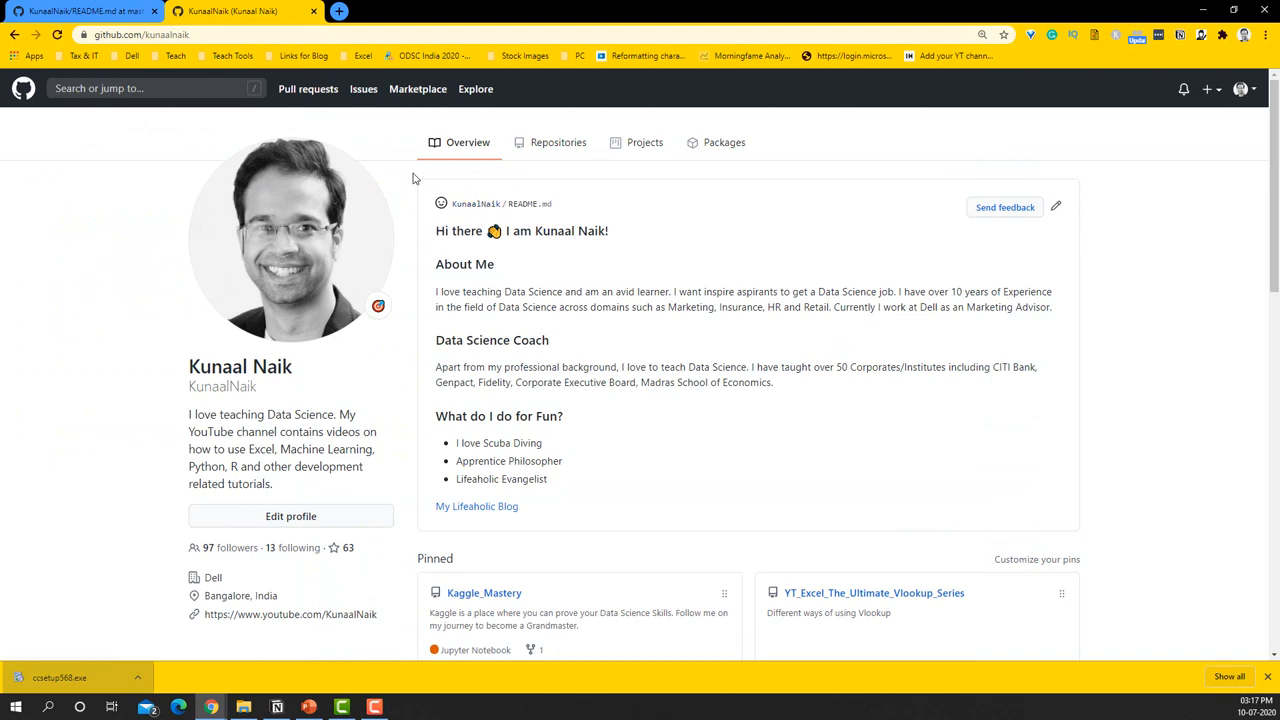
pyautogui.moveTo(484, 556)
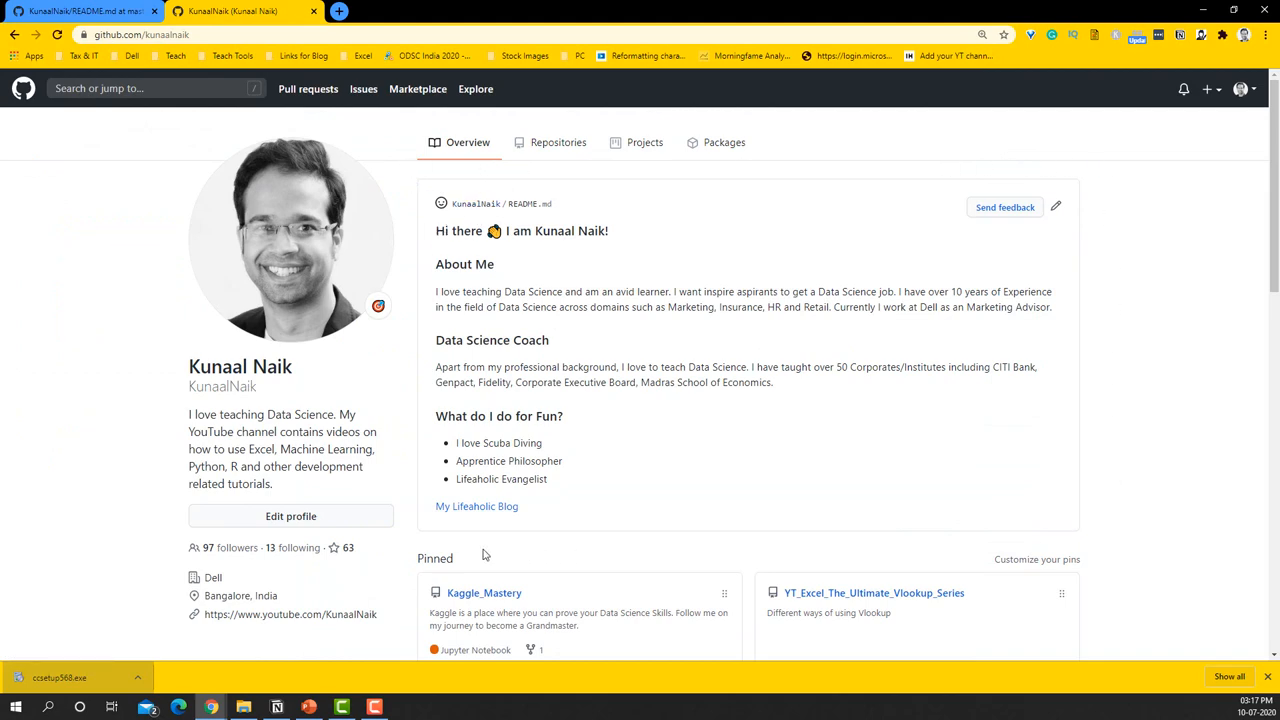
pyautogui.scroll(-3)
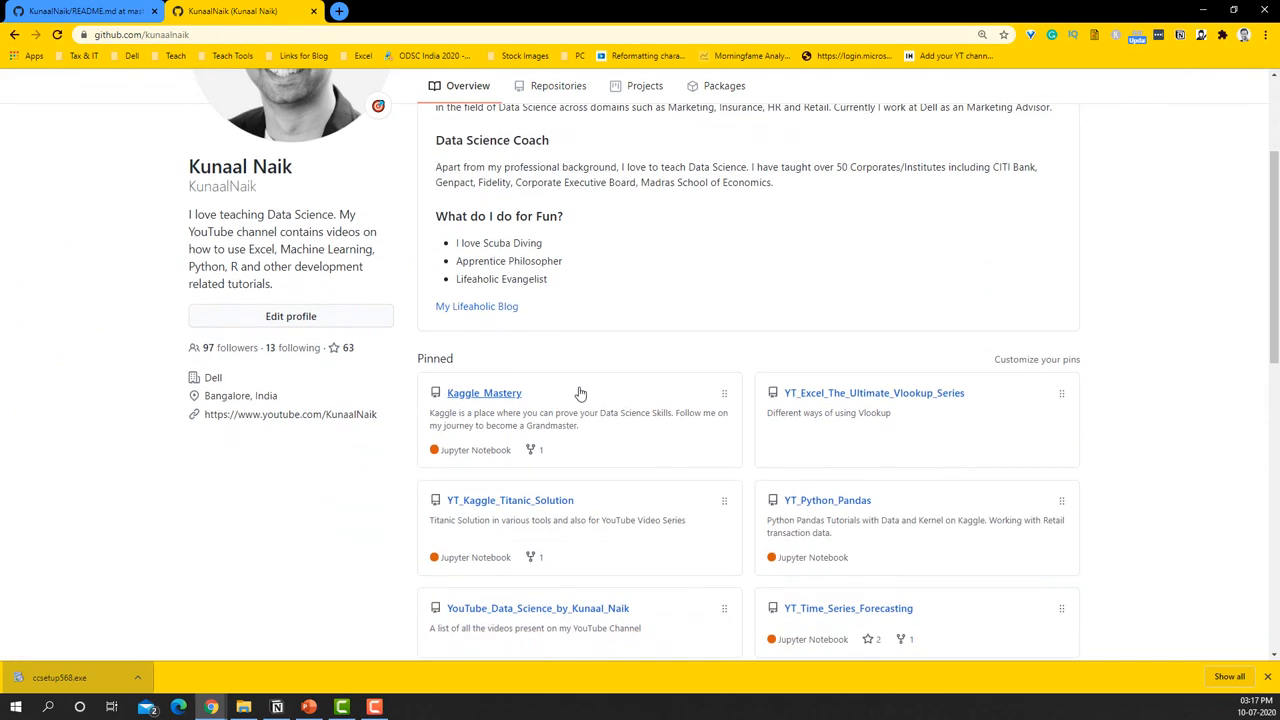
pyautogui.scroll(-3)
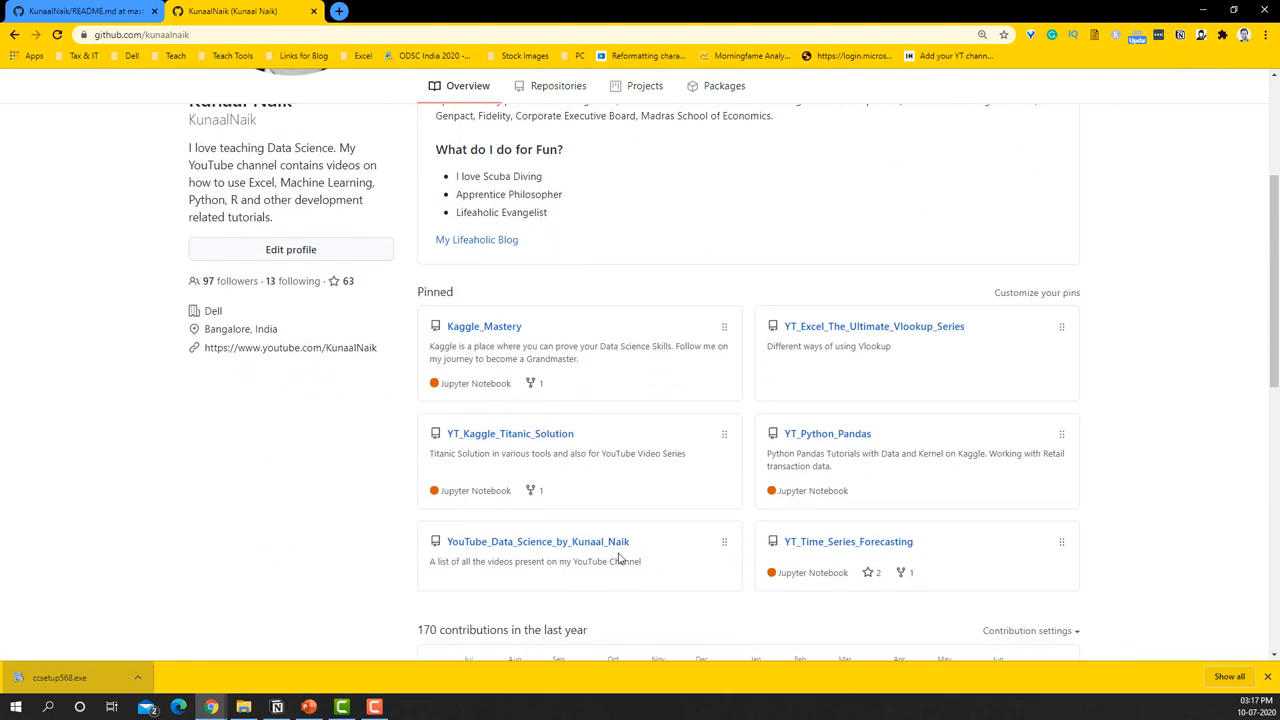
pyautogui.scroll(-3)
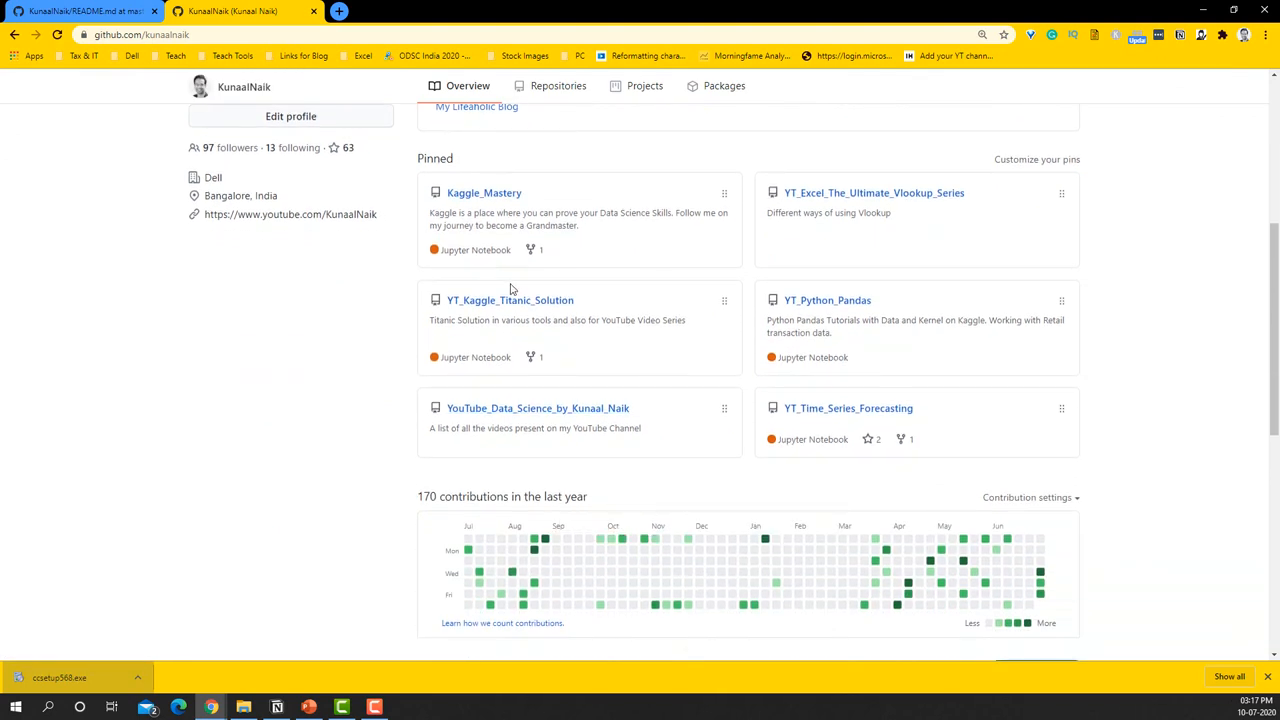
pyautogui.scroll(3)
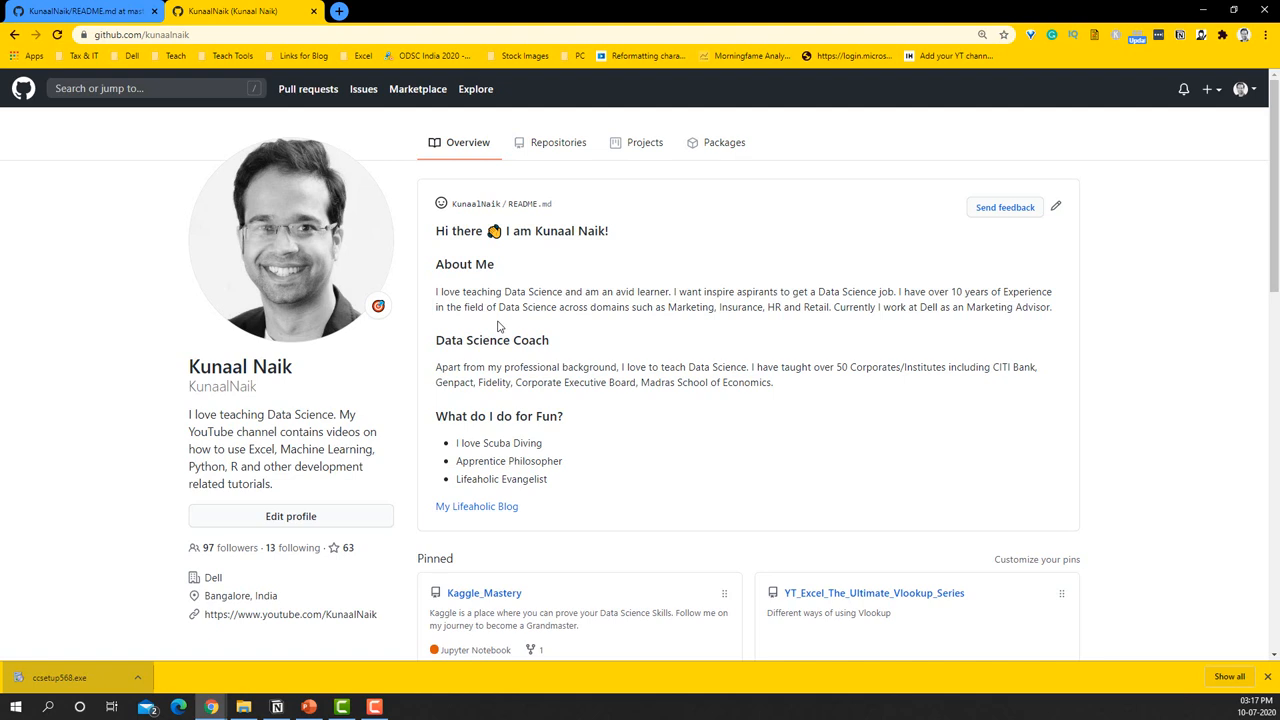
pyautogui.moveTo(372, 342)
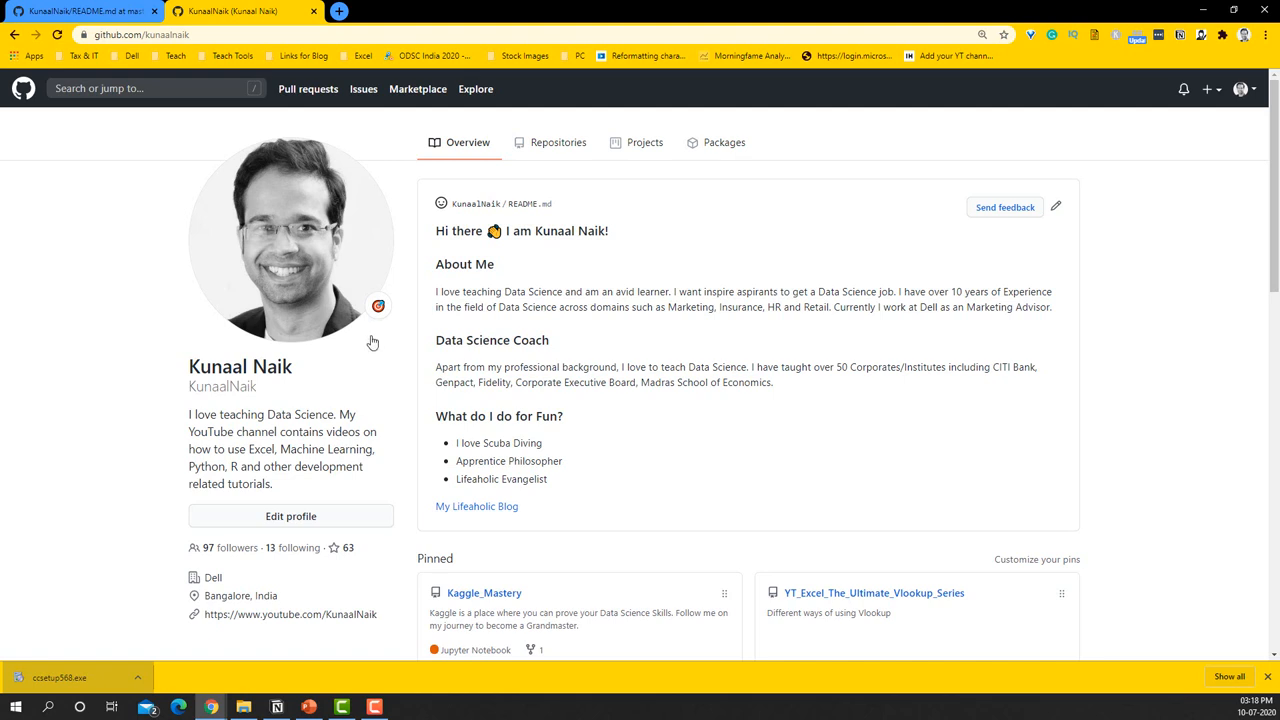